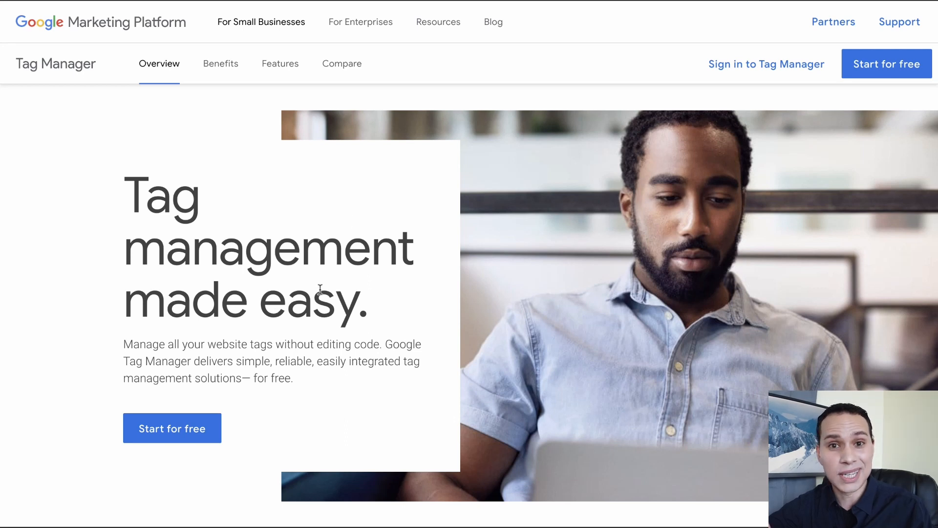
{"action": "mouse_move", "coordinate": [895, 134]}
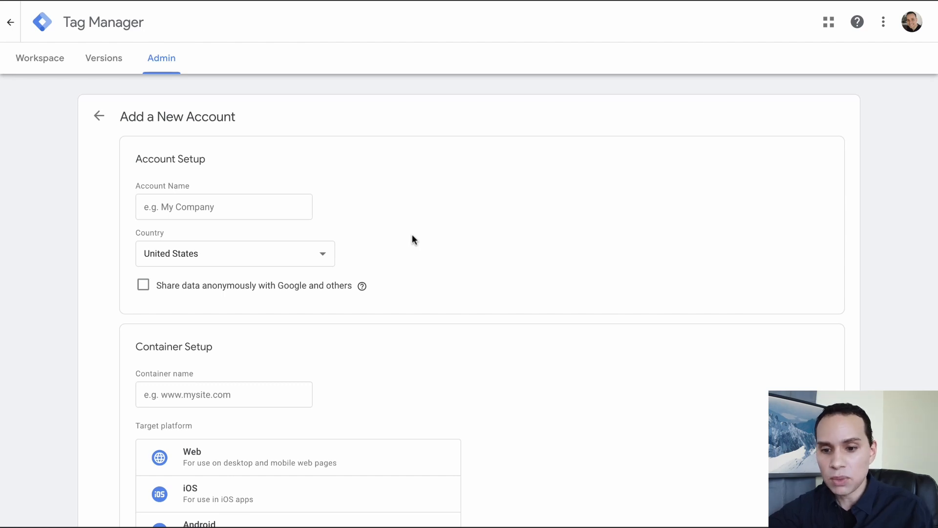
Name the account 'Fresh Edge Companies' and begin naming the container from the playbook's website address.
{"action": "left_click", "coordinate": [223, 206]}
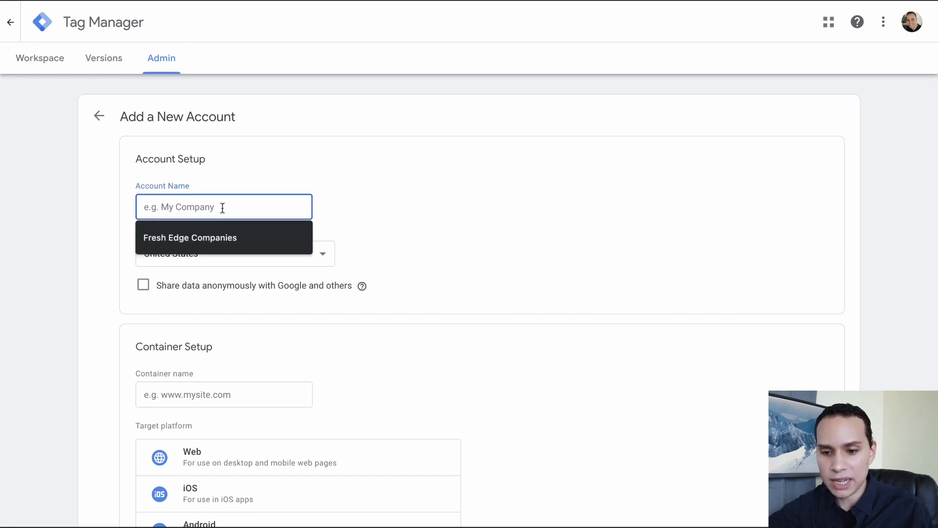
{"action": "left_click", "coordinate": [190, 237]}
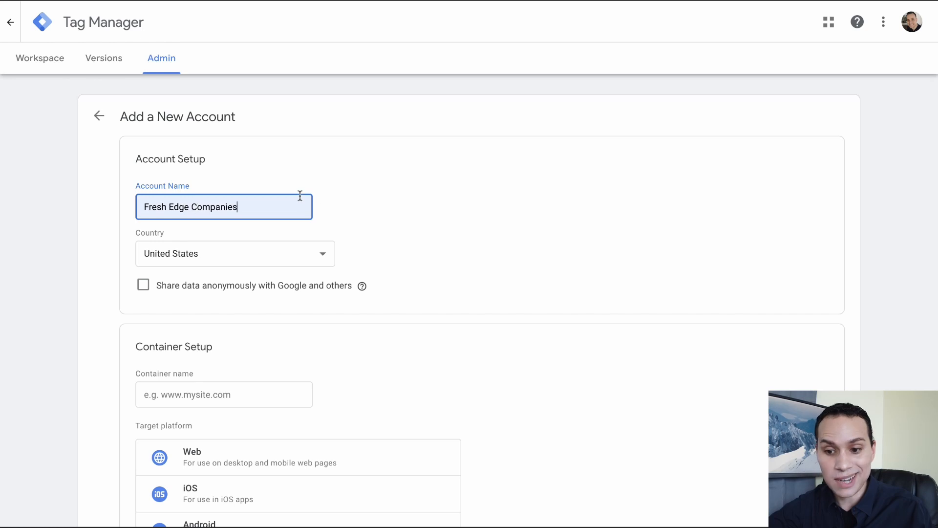
{"action": "scroll", "scroll_direction": "down", "scroll_amount": 3}
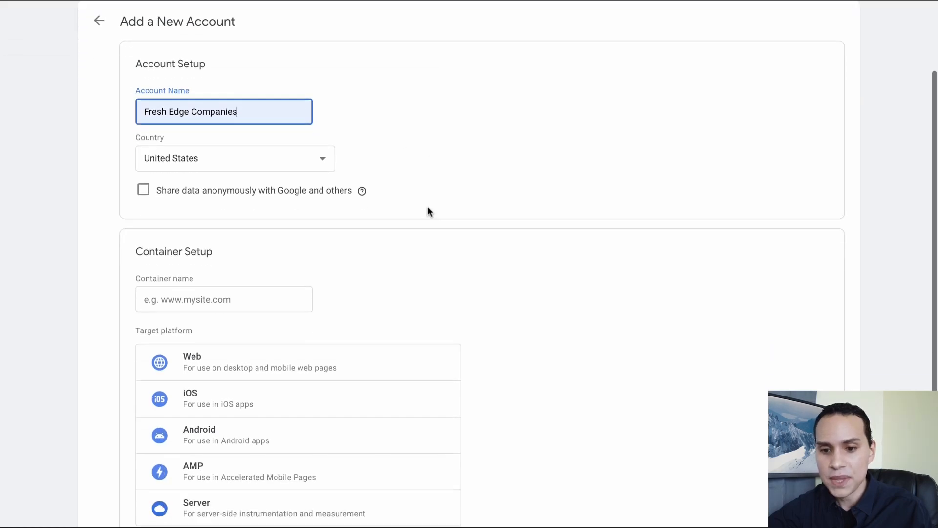
{"action": "scroll", "scroll_direction": "down", "scroll_amount": 3}
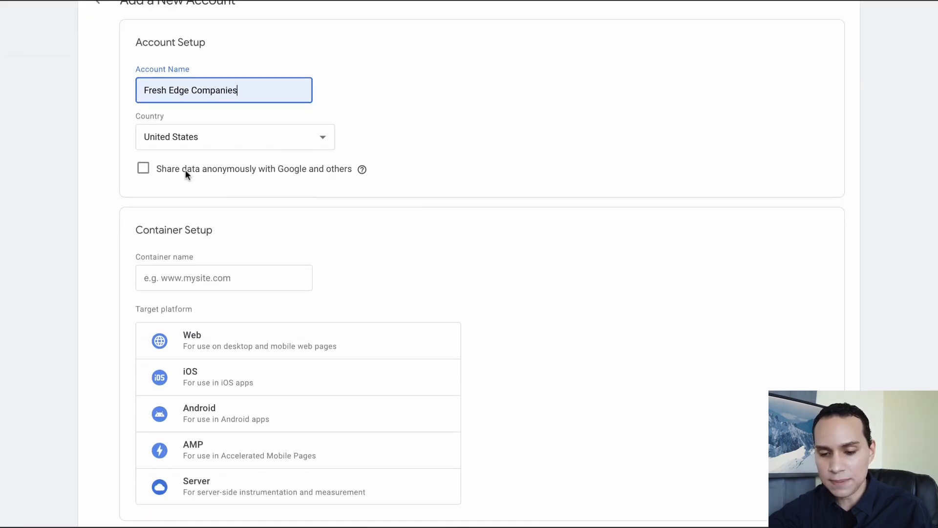
{"action": "mouse_move", "coordinate": [246, 169]}
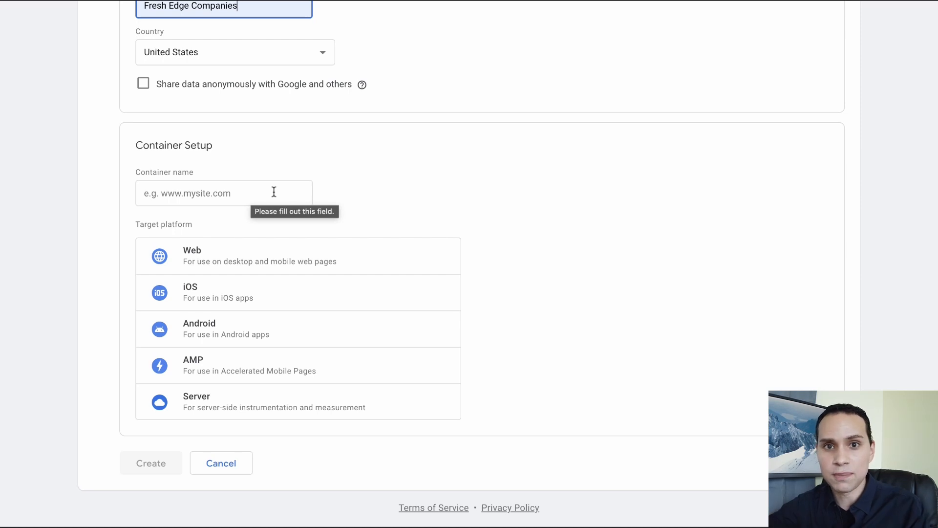
{"action": "left_click", "coordinate": [223, 192]}
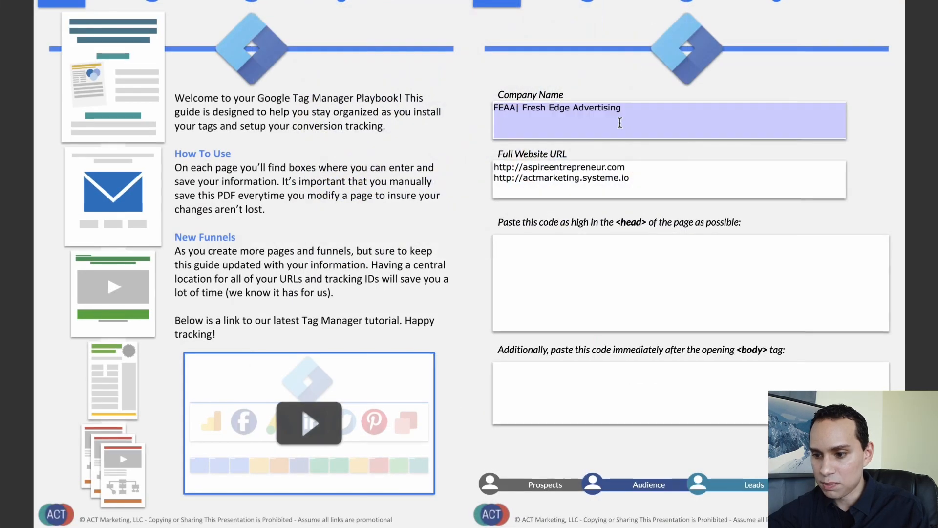
{"action": "left_click", "coordinate": [623, 167]}
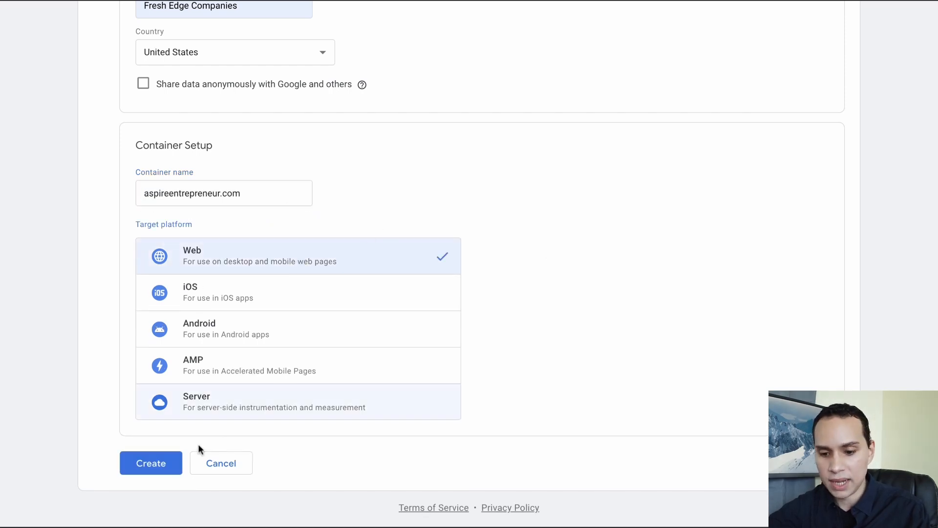
Create the account, accepting the Data Processing Terms and the Terms of Service.
{"action": "left_click", "coordinate": [151, 462]}
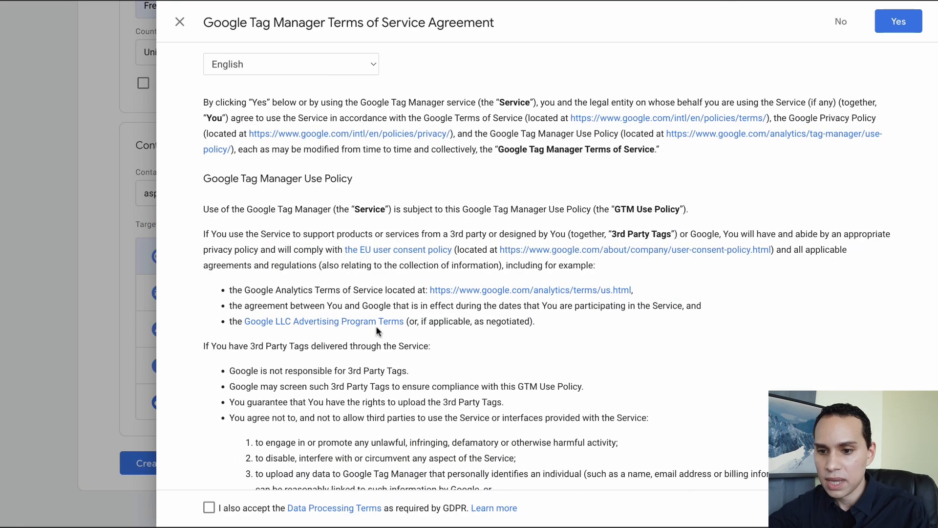
{"action": "scroll", "scroll_direction": "down", "scroll_amount": 3}
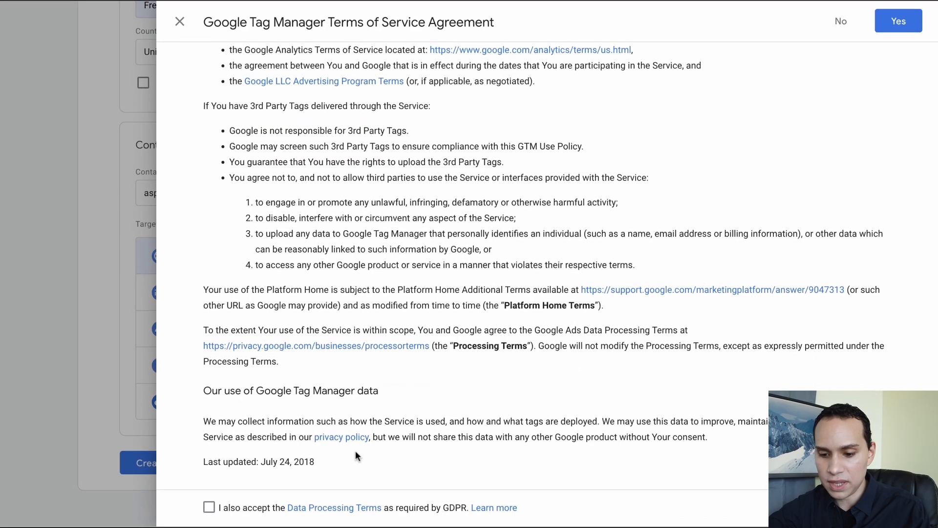
{"action": "left_click", "coordinate": [209, 507]}
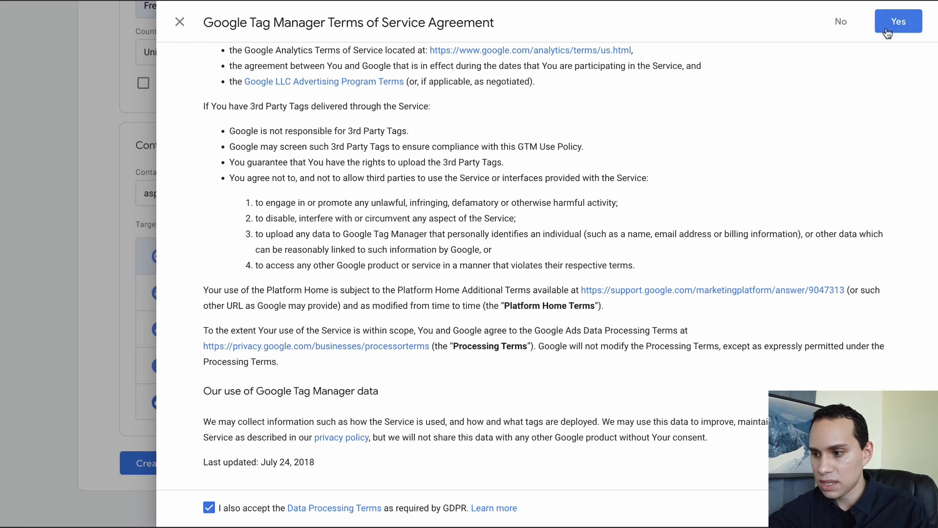
{"action": "left_click", "coordinate": [897, 21]}
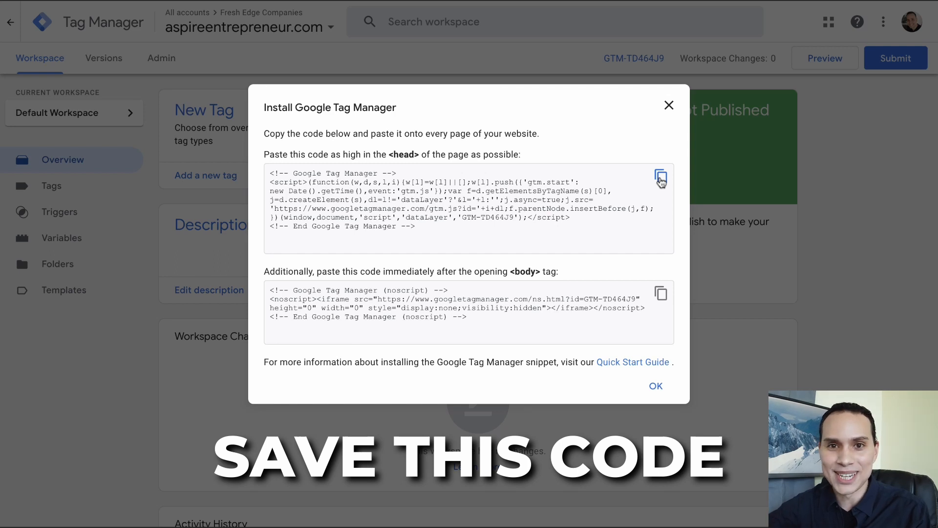
Copy the head install code and paste it into the playbook's head box.
{"action": "left_click", "coordinate": [661, 177]}
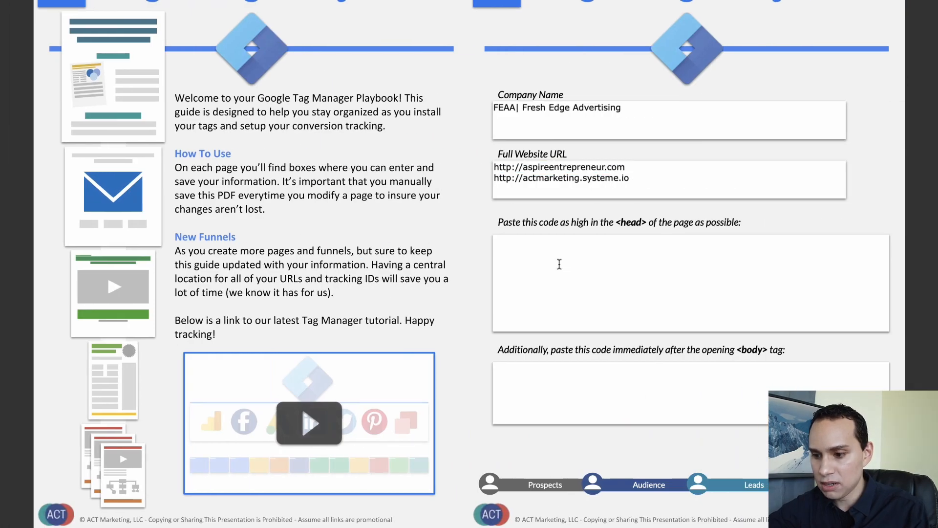
{"action": "left_click", "coordinate": [661, 292]}
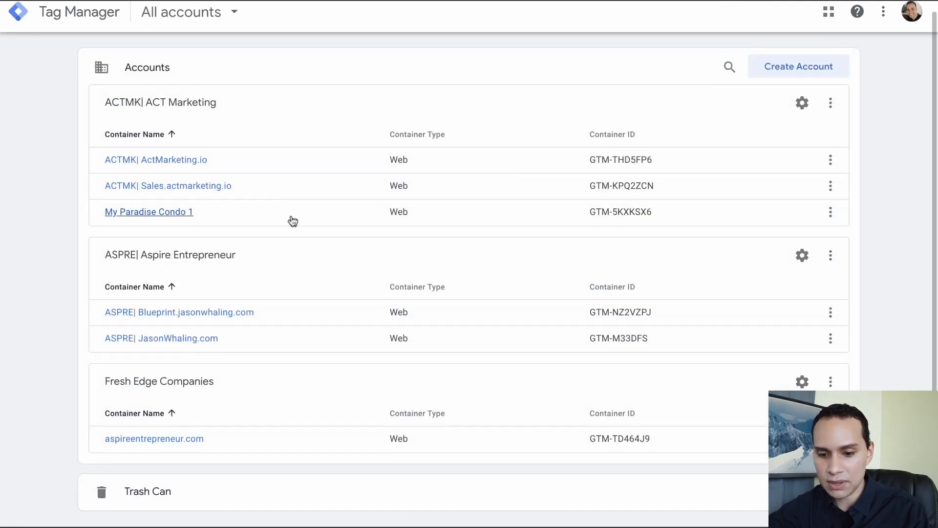
Open the aspireentrepreneur.com container workspace showing ID GTM-TD464J9.
{"action": "scroll", "scroll_direction": "down", "scroll_amount": 3}
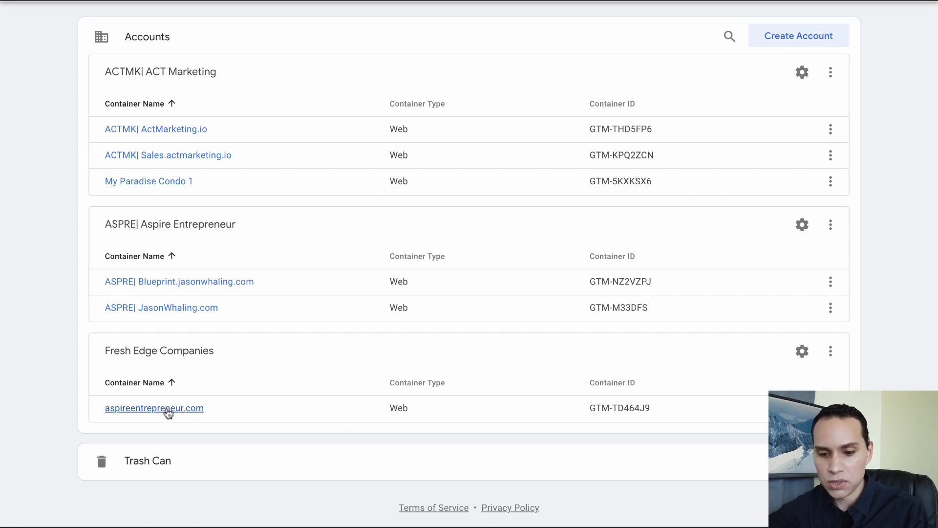
{"action": "left_click", "coordinate": [154, 407]}
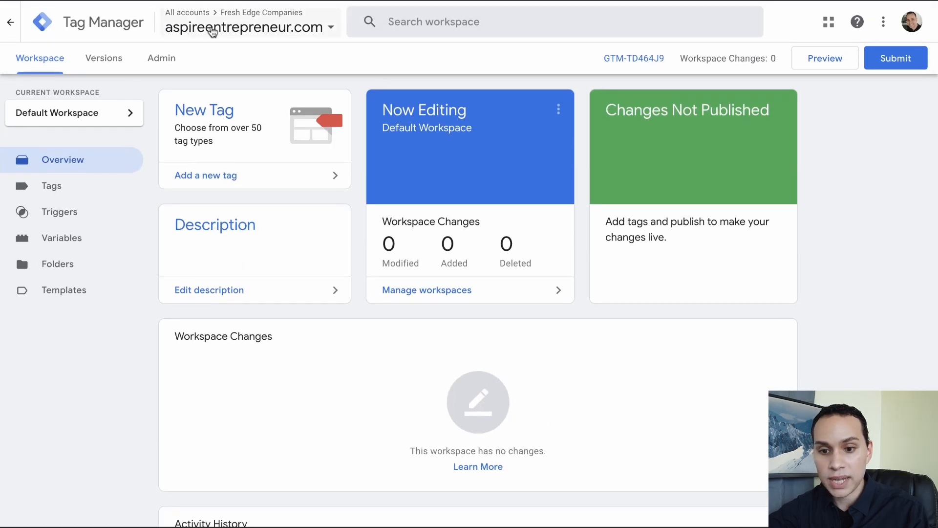
{"action": "mouse_move", "coordinate": [715, 144]}
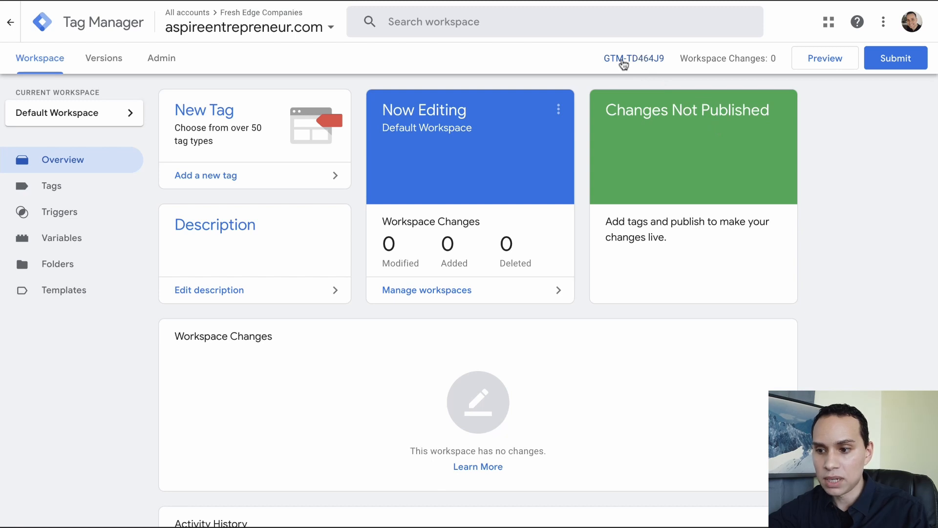
{"action": "left_click", "coordinate": [633, 58]}
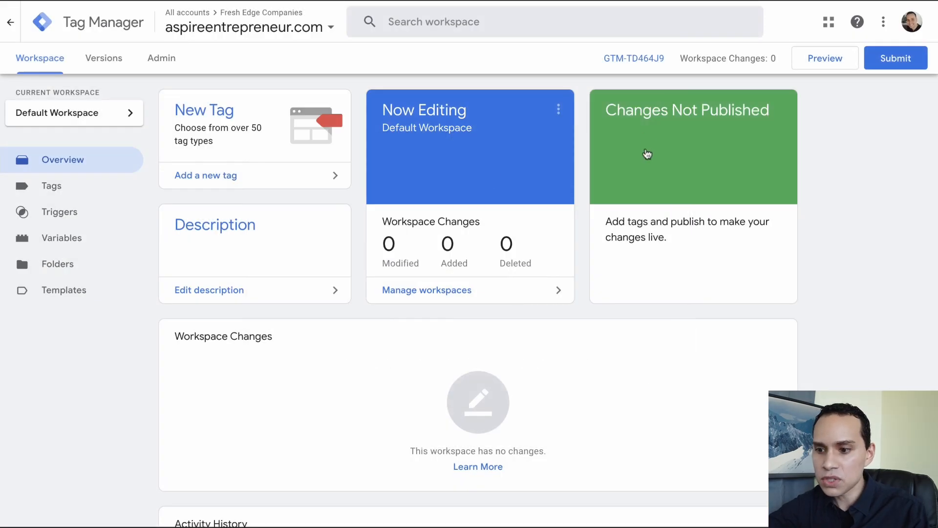
{"action": "mouse_move", "coordinate": [546, 192]}
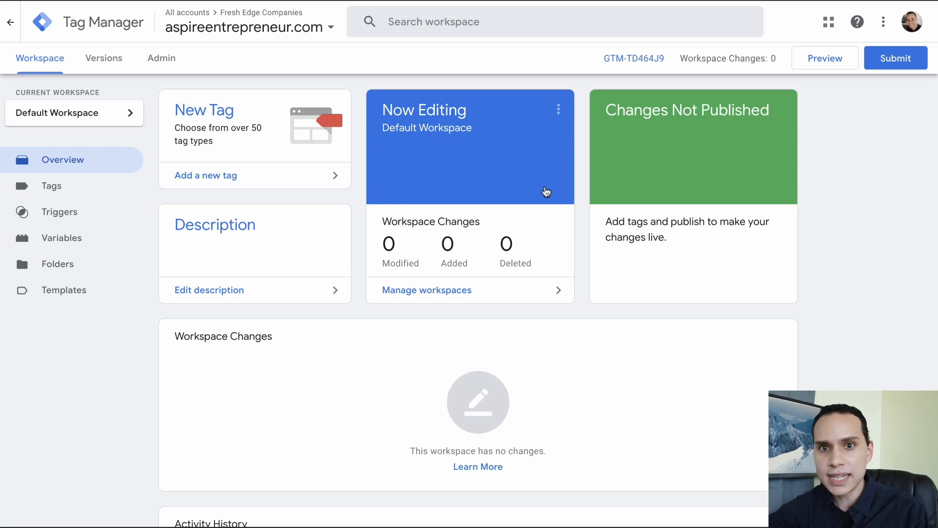
{"action": "mouse_move", "coordinate": [335, 173]}
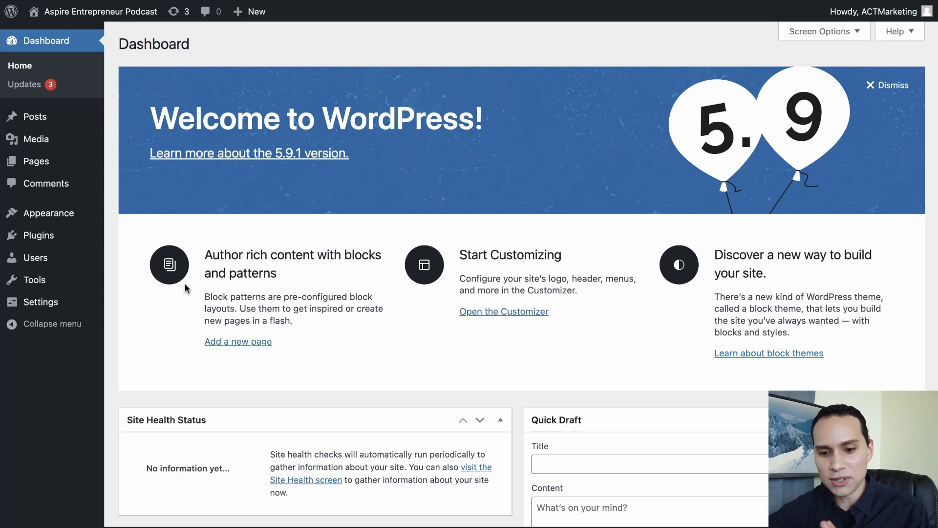
{"action": "mouse_move", "coordinate": [38, 235]}
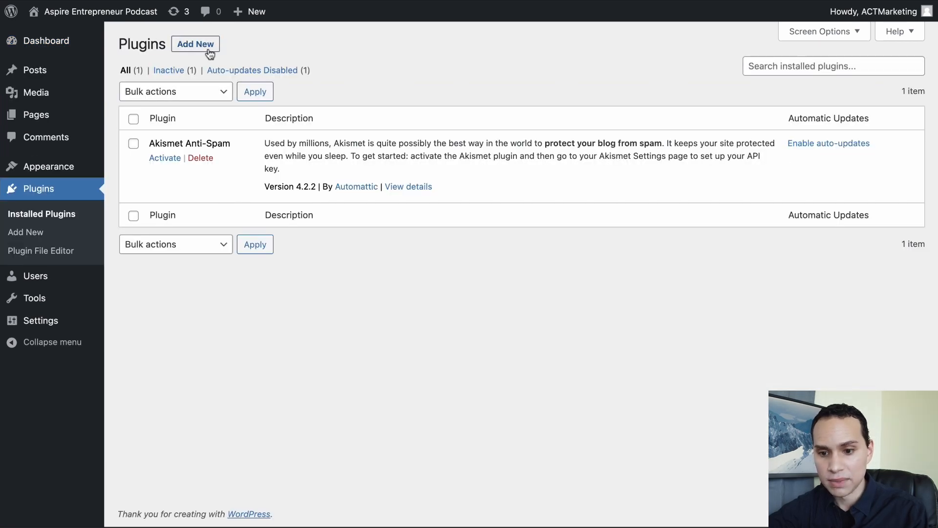
Search plugins for 'Google', install and activate Site Kit by Google, and begin its setup.
{"action": "left_click", "coordinate": [196, 44]}
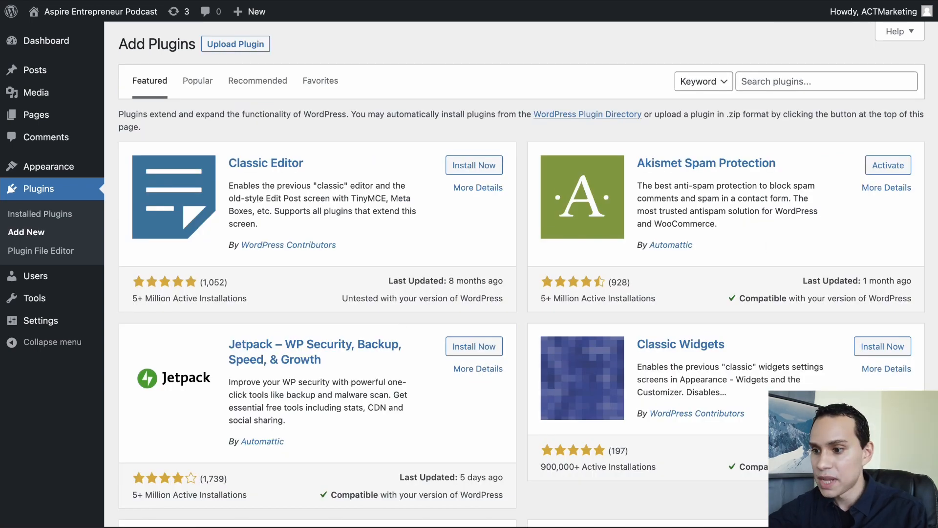
{"action": "type", "text": "G"}
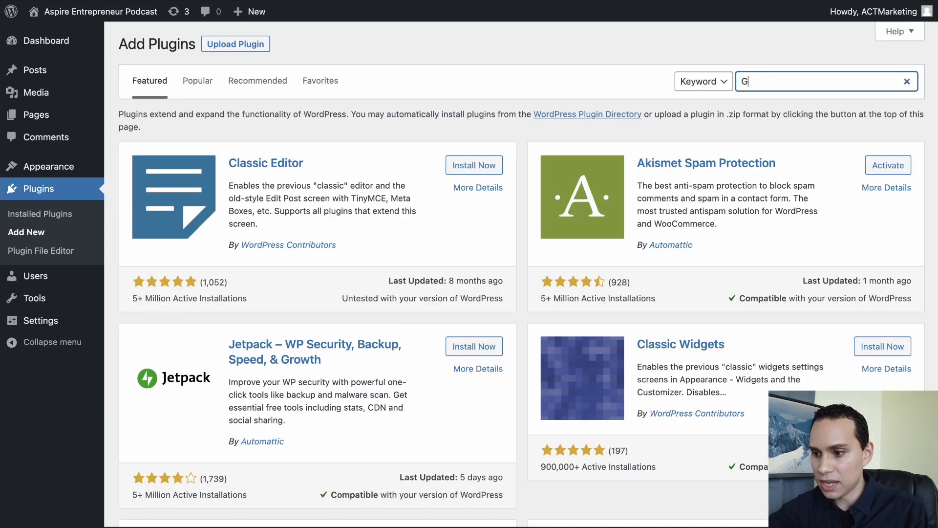
{"action": "type", "text": "oogle"}
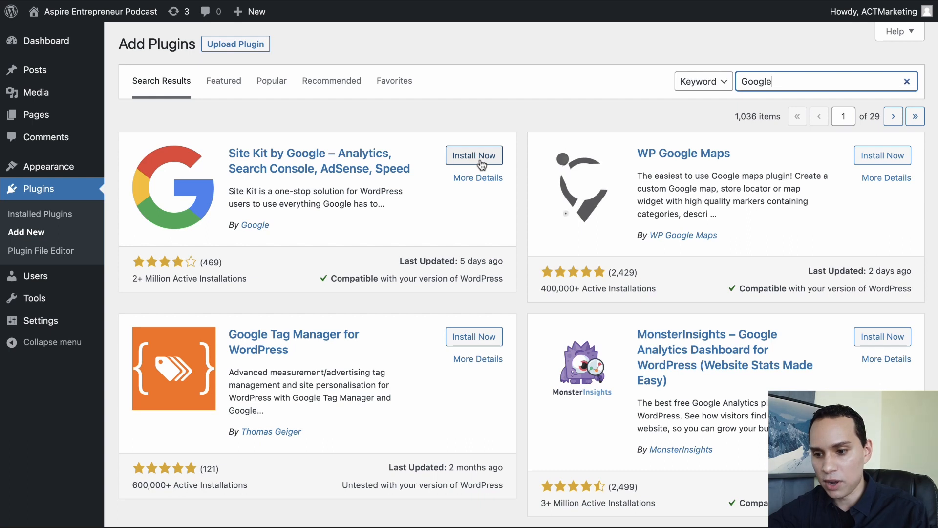
{"action": "left_click", "coordinate": [473, 155]}
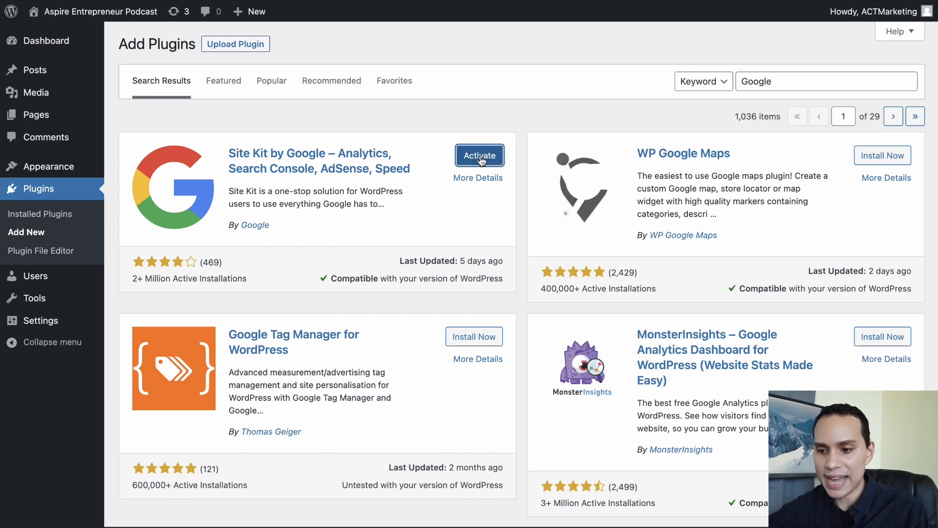
{"action": "left_click", "coordinate": [479, 155]}
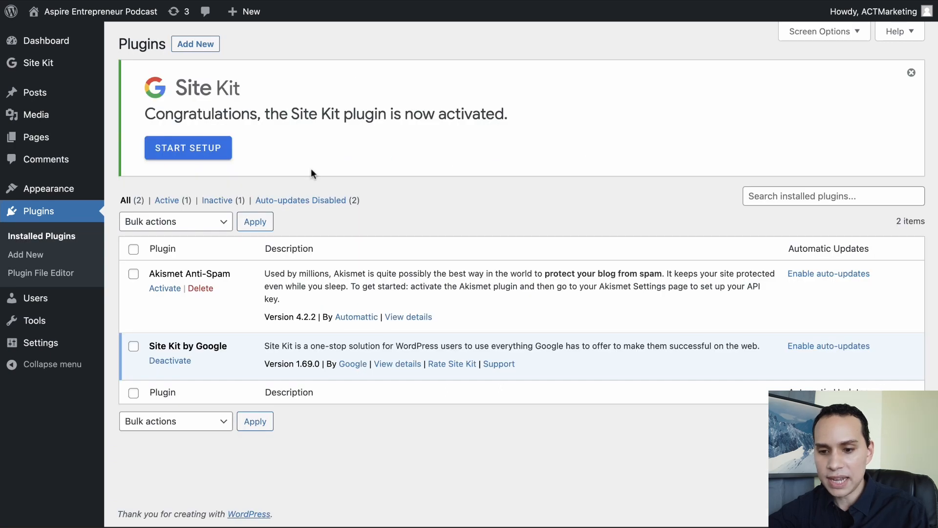
{"action": "mouse_move", "coordinate": [343, 157]}
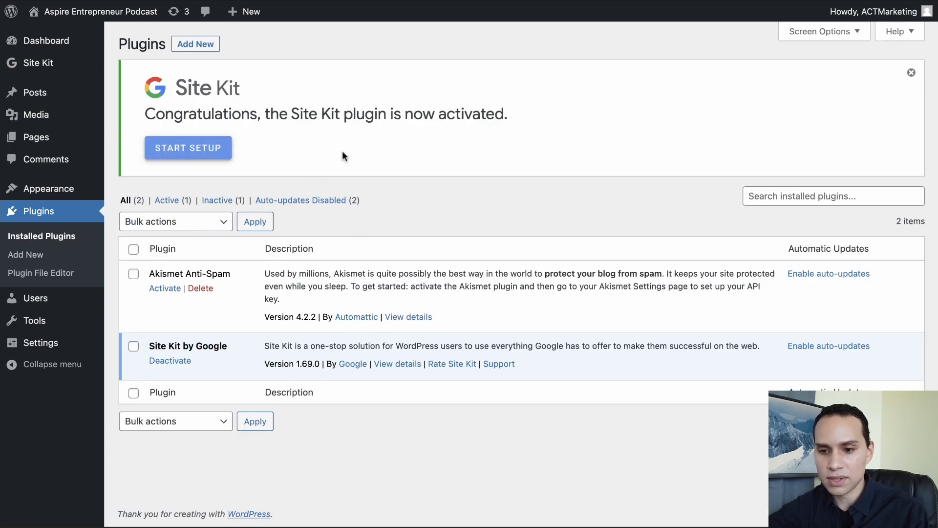
{"action": "left_click", "coordinate": [188, 148]}
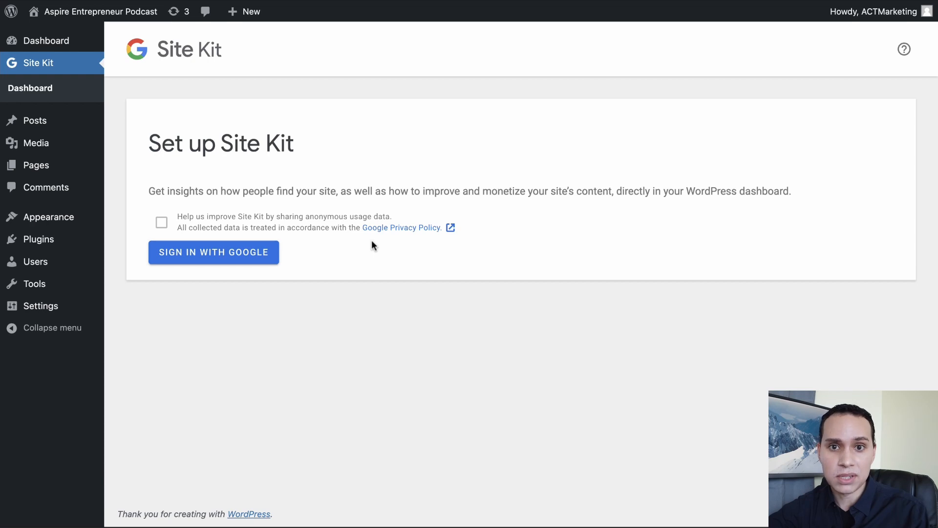
{"action": "mouse_move", "coordinate": [213, 252]}
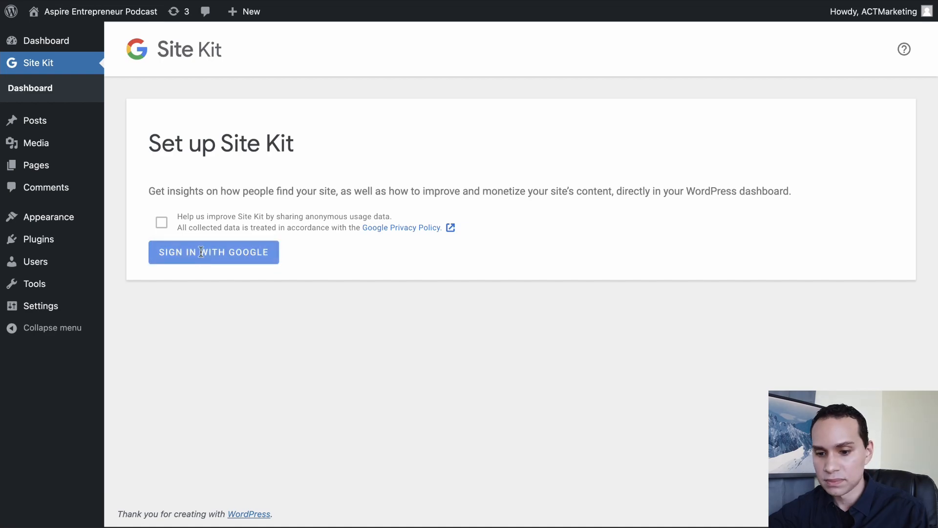
Sign in with Google from the Site Kit setup and welcome pages.
{"action": "left_click", "coordinate": [213, 252]}
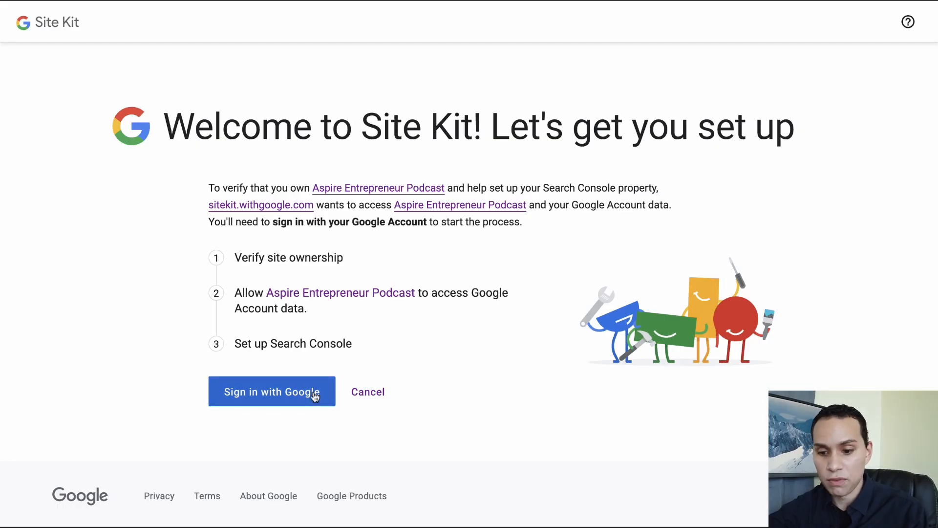
{"action": "left_click", "coordinate": [272, 391]}
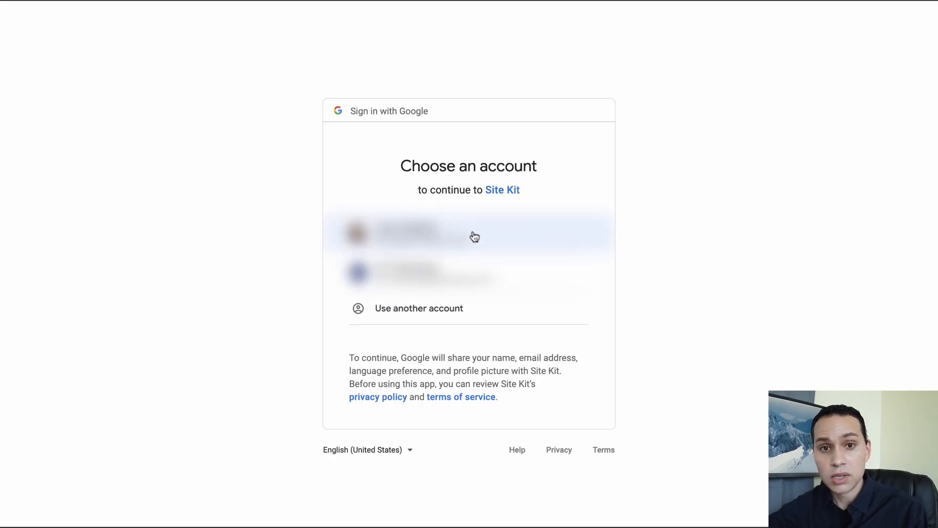
Choose the Google account and grant Search Console and sites/domains permissions, then continue.
{"action": "left_click", "coordinate": [468, 232]}
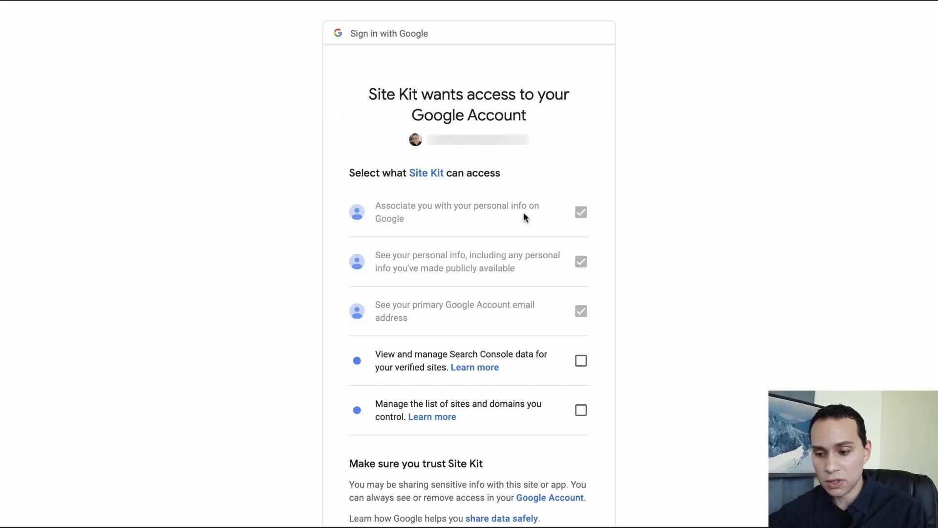
{"action": "scroll", "scroll_direction": "down", "scroll_amount": 3}
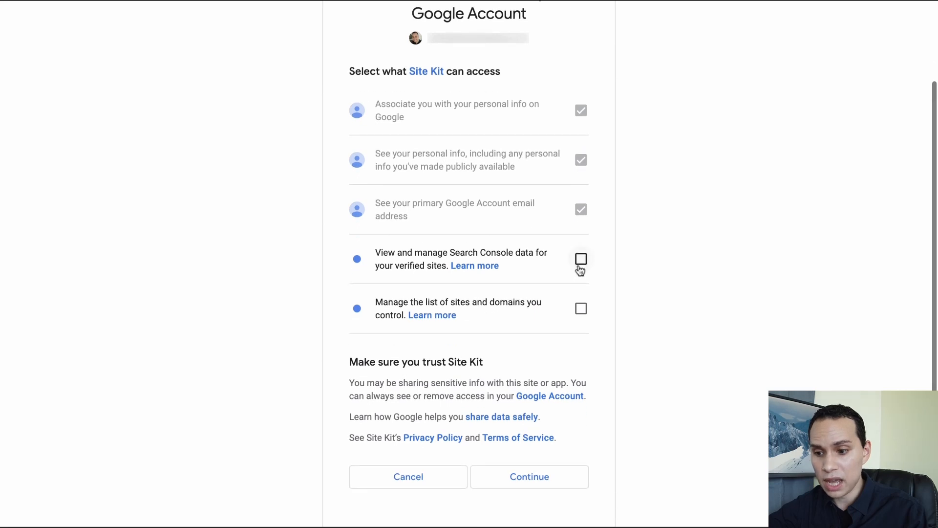
{"action": "left_click", "coordinate": [580, 258]}
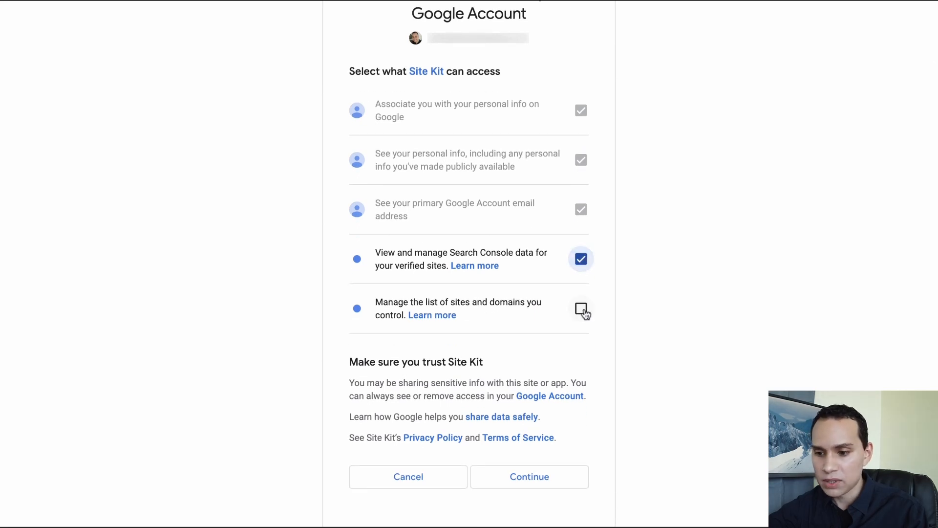
{"action": "left_click", "coordinate": [580, 308]}
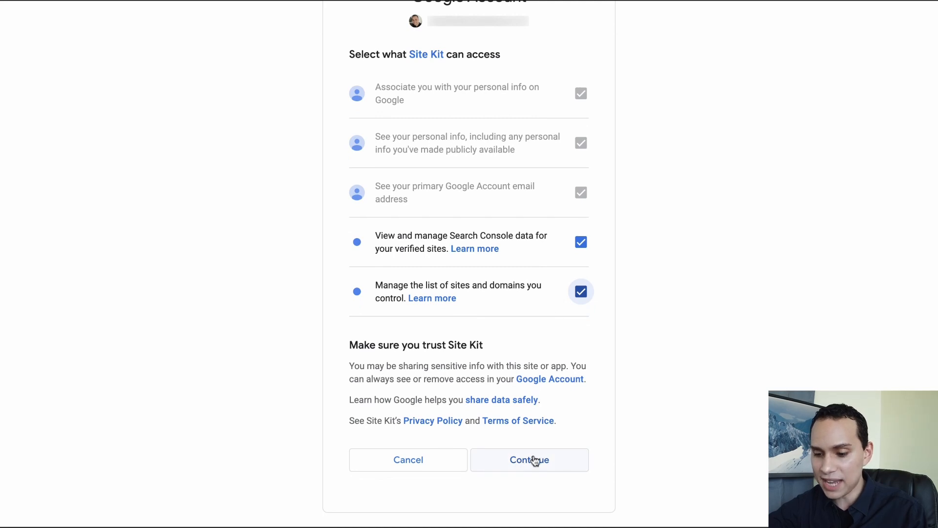
{"action": "left_click", "coordinate": [528, 459]}
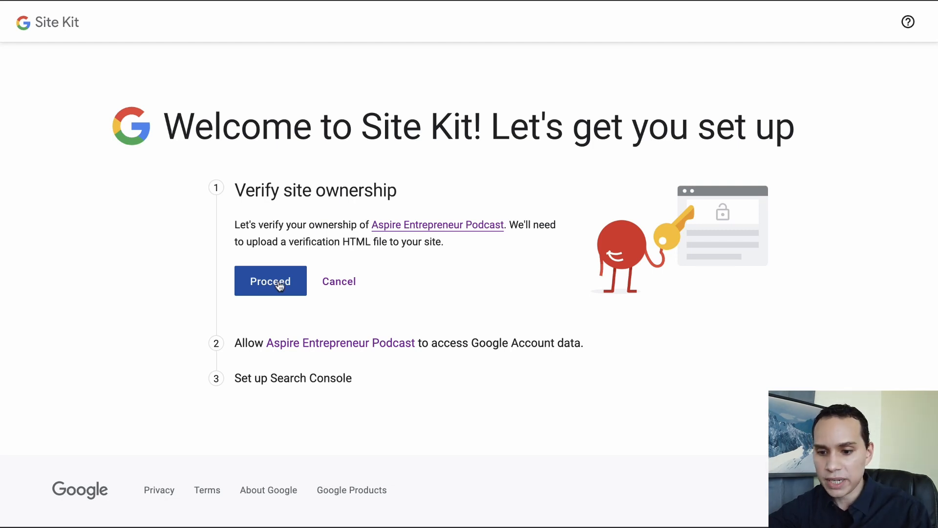
Verify site ownership, allow Google Account data access, and add the site to Search Console.
{"action": "left_click", "coordinate": [269, 280]}
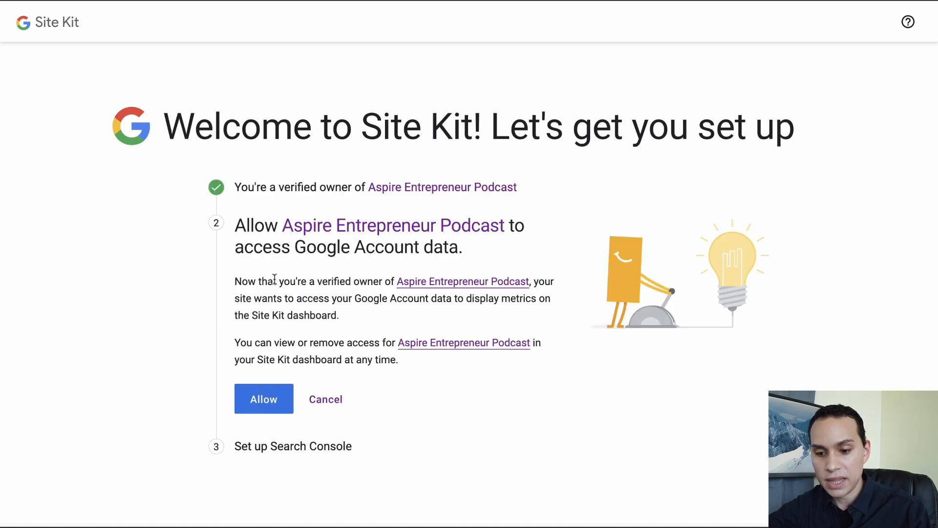
{"action": "left_click", "coordinate": [263, 399]}
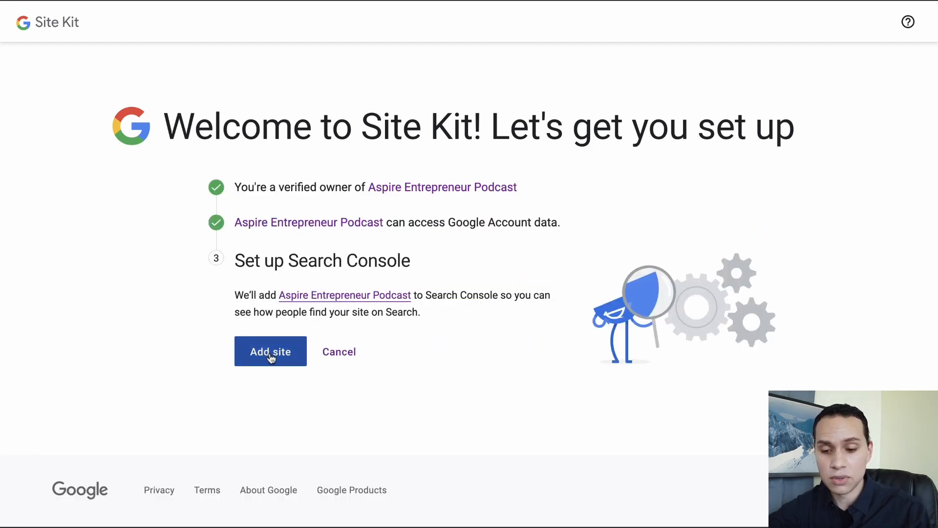
{"action": "left_click", "coordinate": [271, 351]}
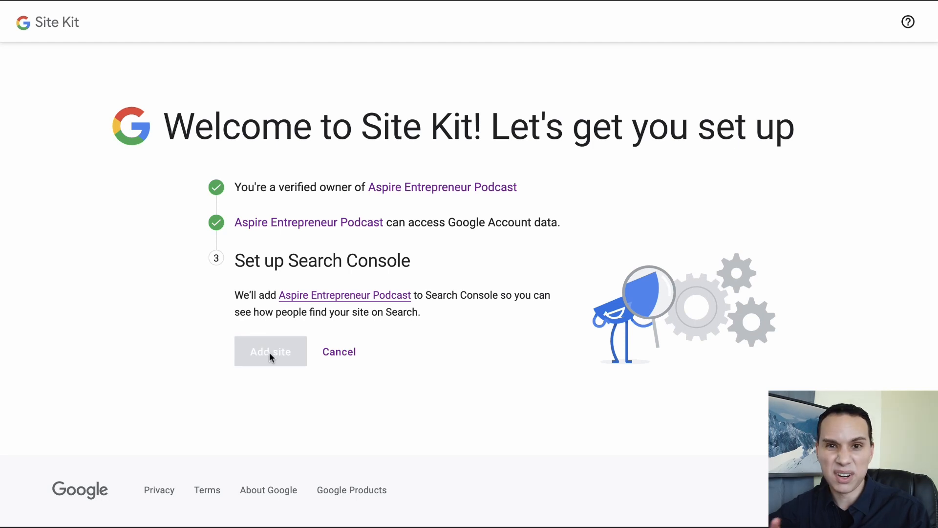
{"action": "left_click", "coordinate": [269, 350]}
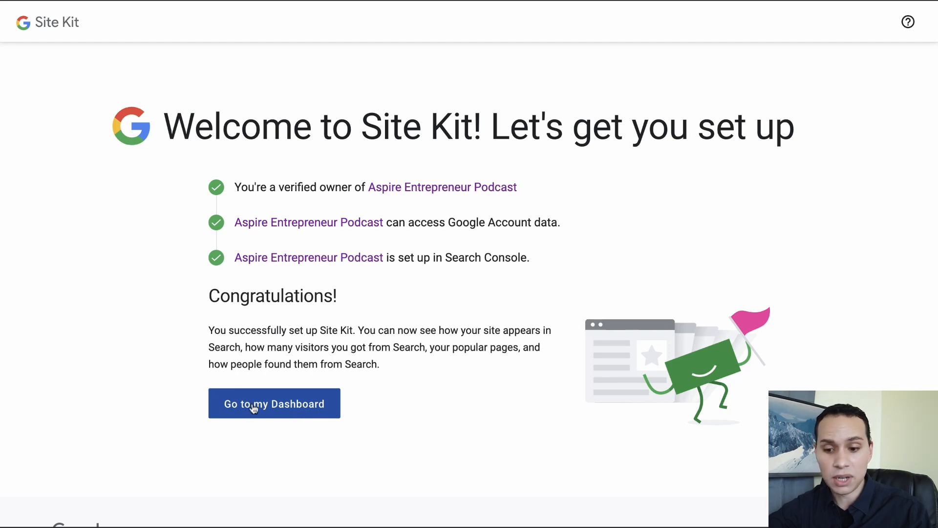
{"action": "mouse_move", "coordinate": [384, 394]}
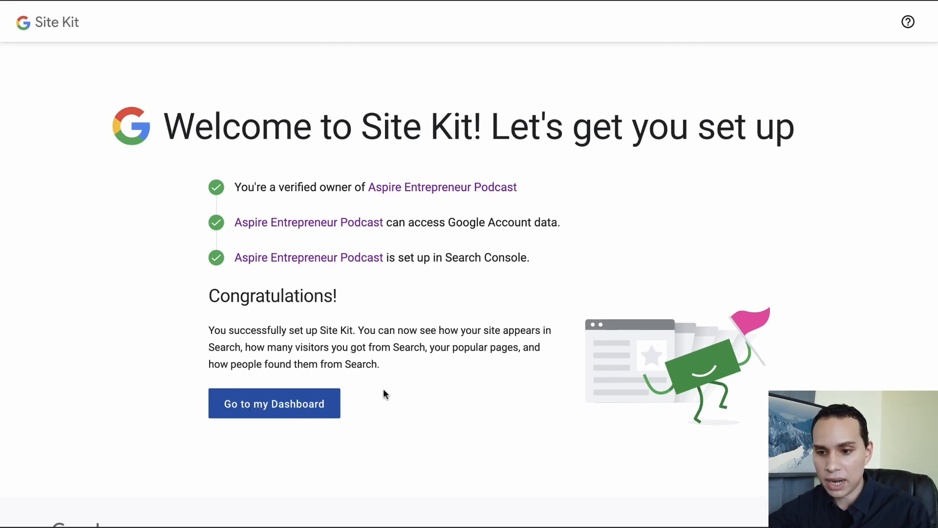
Go to the Site Kit dashboard and dismiss the congratulations notice.
{"action": "left_click", "coordinate": [274, 403]}
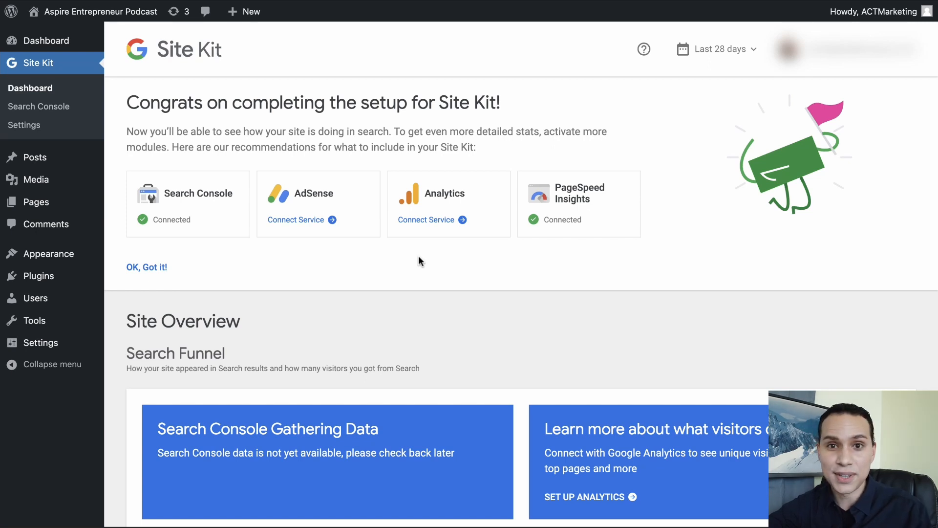
{"action": "mouse_move", "coordinate": [435, 243]}
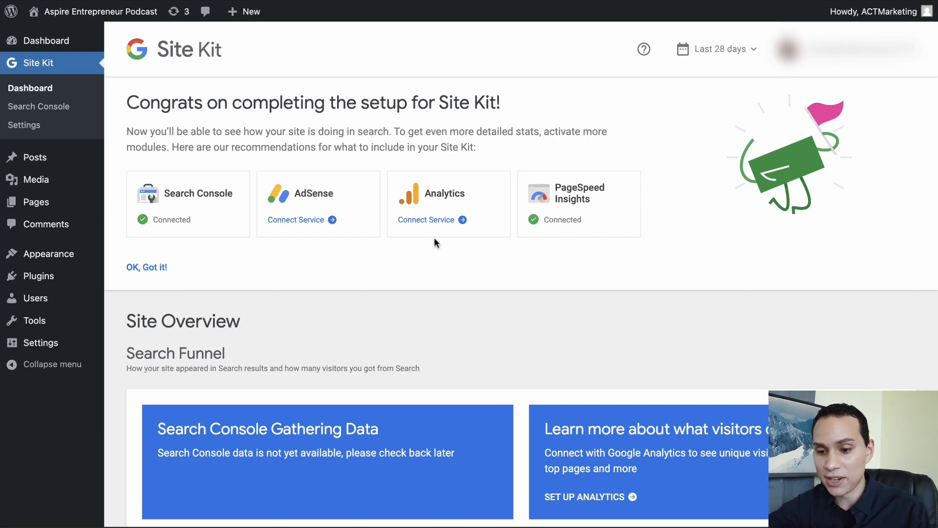
{"action": "mouse_move", "coordinate": [409, 253]}
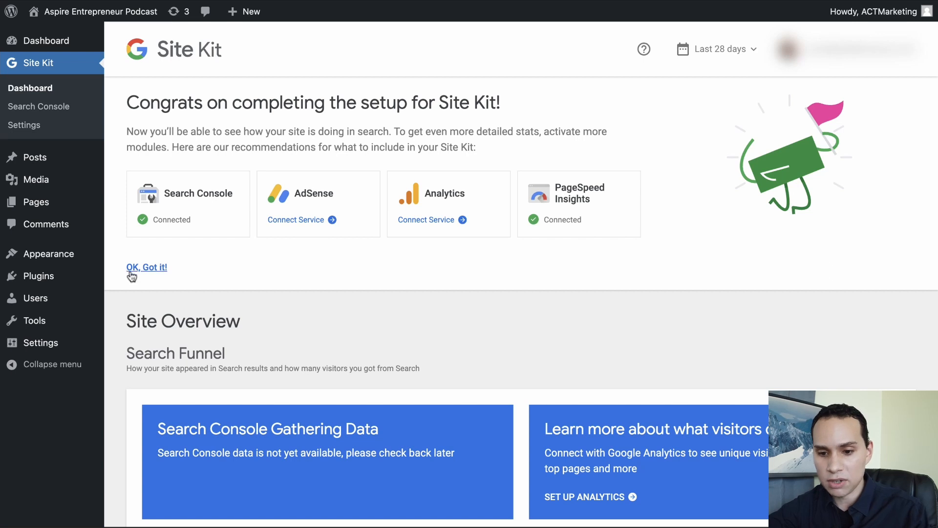
{"action": "left_click", "coordinate": [146, 267]}
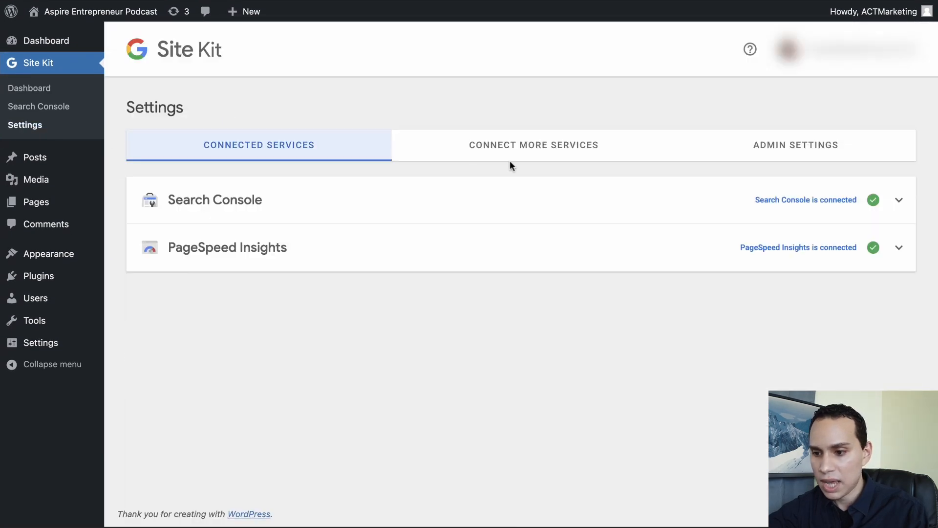
Set up Tag Manager from Connect More Services, choosing the Google account and approving container access.
{"action": "left_click", "coordinate": [534, 145]}
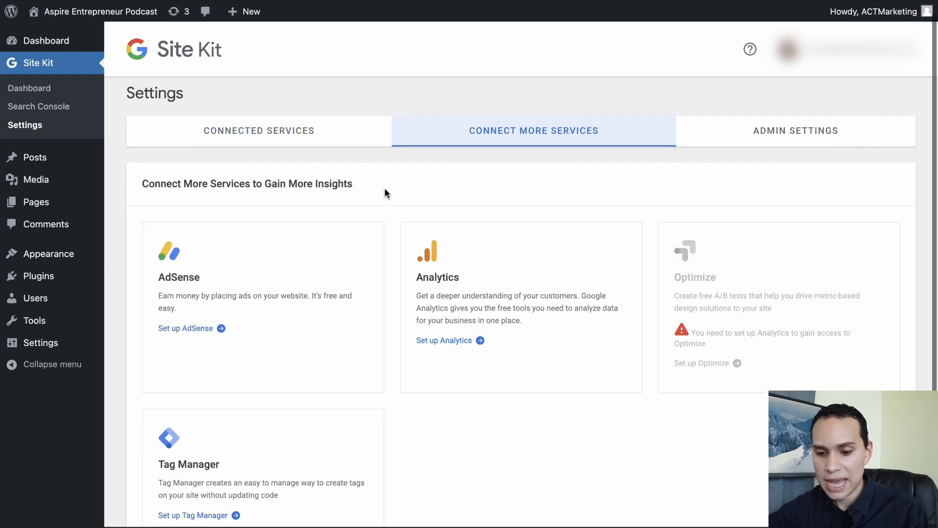
{"action": "scroll", "scroll_direction": "down", "scroll_amount": 3}
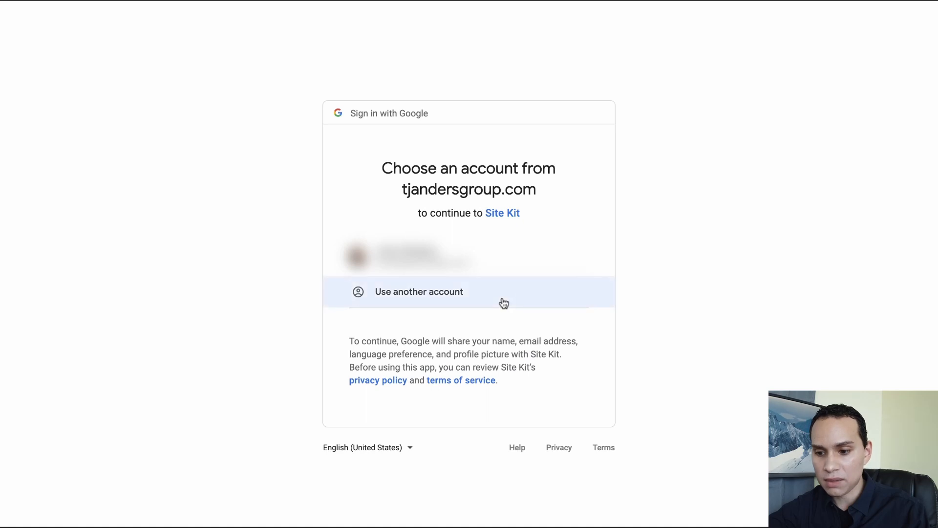
{"action": "mouse_move", "coordinate": [449, 260]}
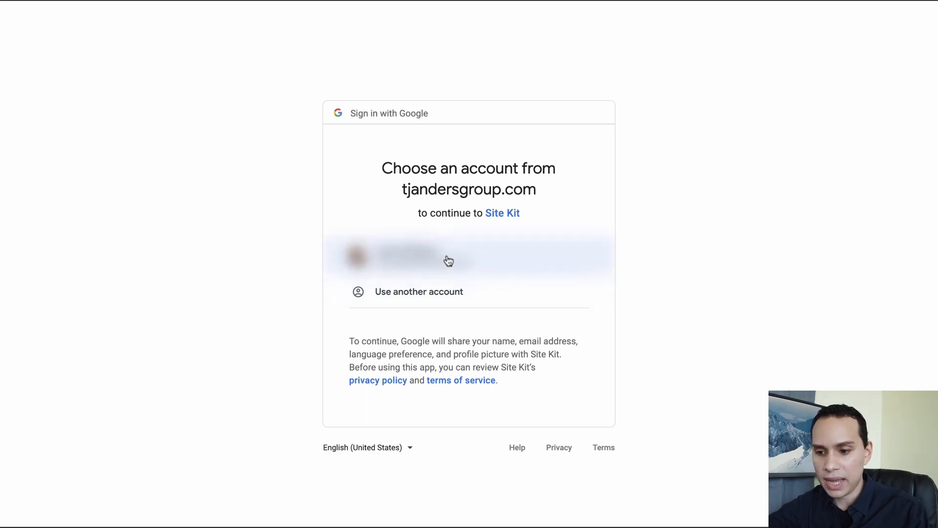
{"action": "left_click", "coordinate": [419, 260]}
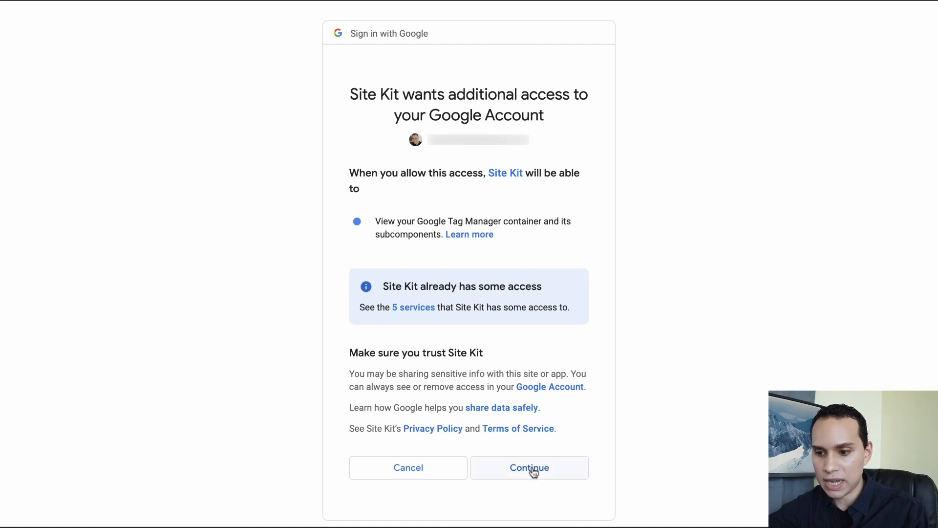
{"action": "left_click", "coordinate": [528, 467]}
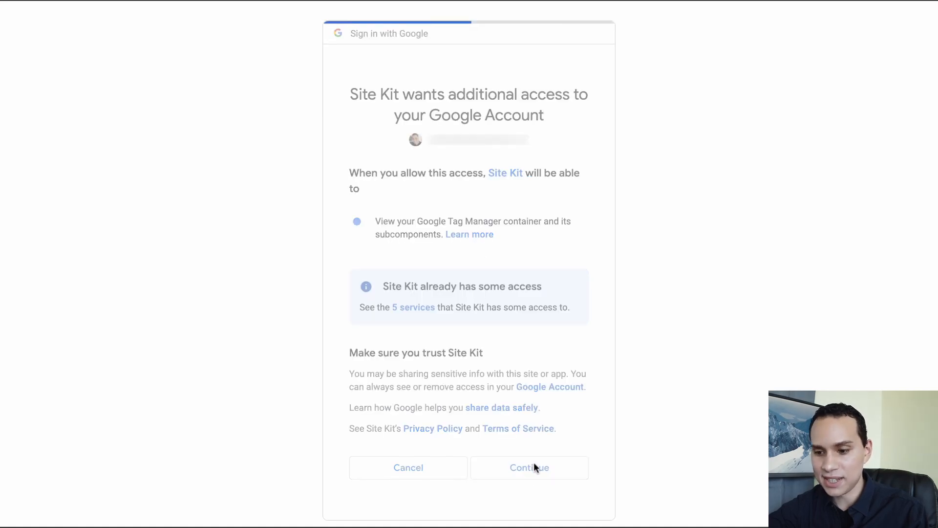
{"action": "left_click", "coordinate": [529, 467]}
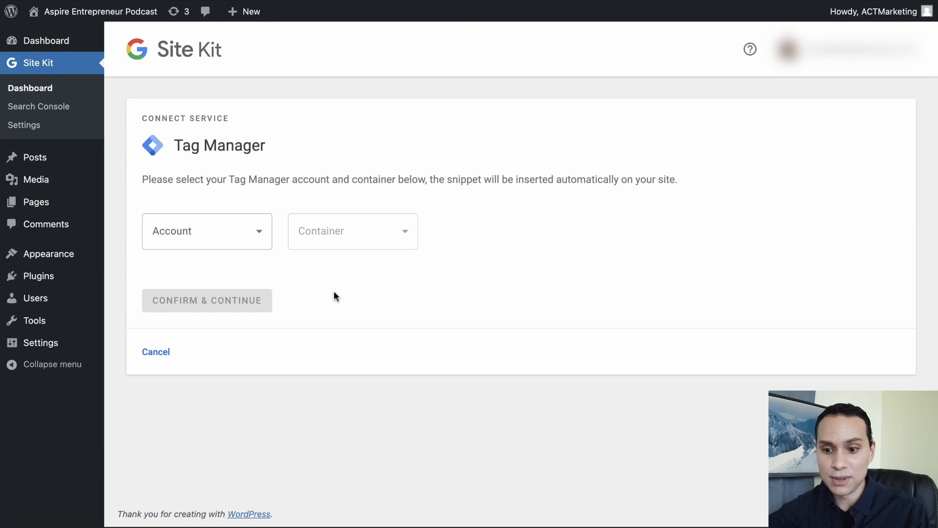
Choose the Fresh Edge Companies account with the aspireentrepreneur.com container and confirm.
{"action": "left_click", "coordinate": [207, 231]}
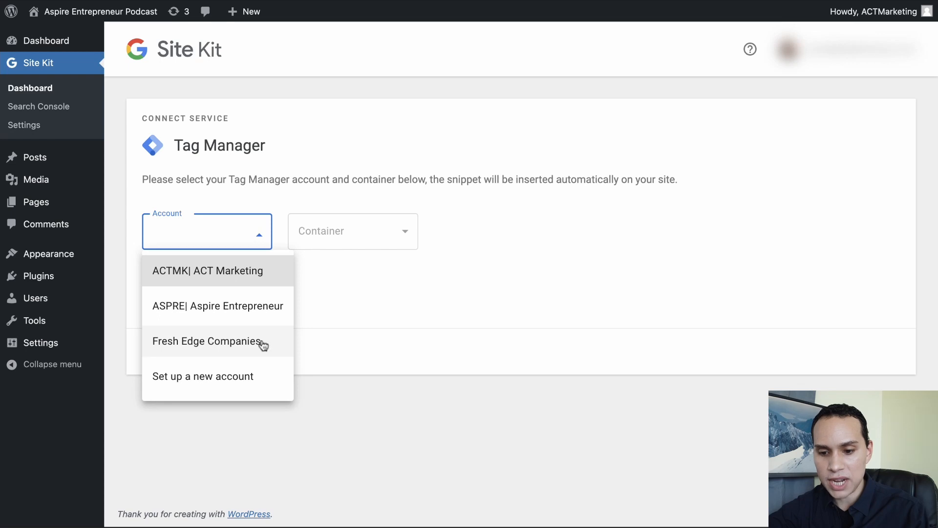
{"action": "left_click", "coordinate": [207, 340]}
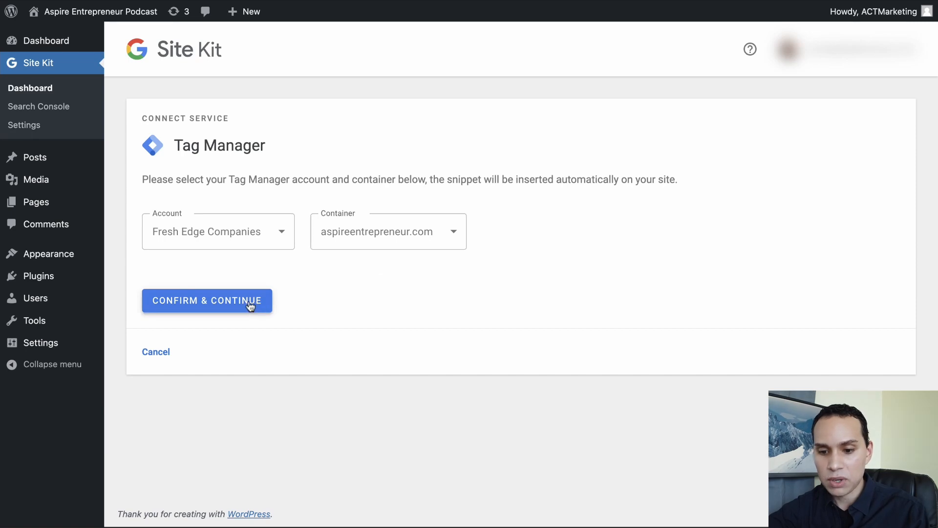
{"action": "left_click", "coordinate": [206, 300]}
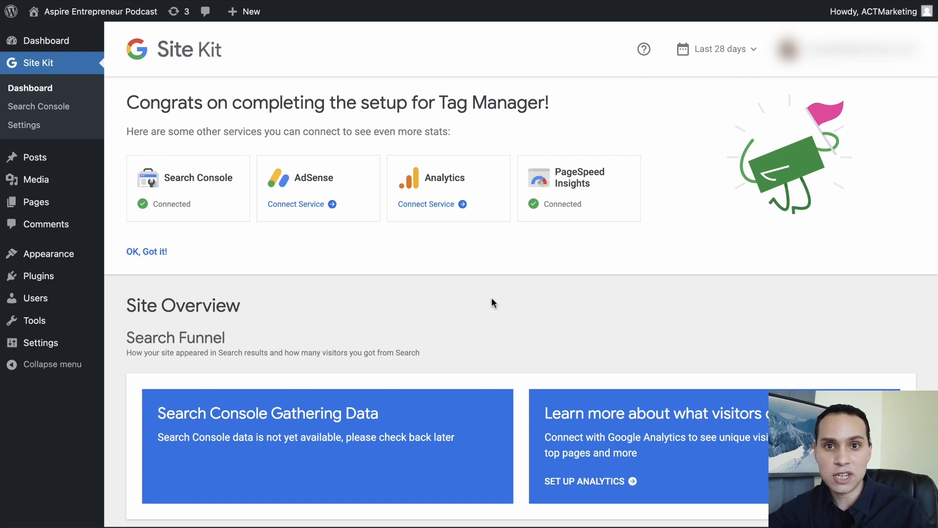
{"action": "mouse_move", "coordinate": [409, 267]}
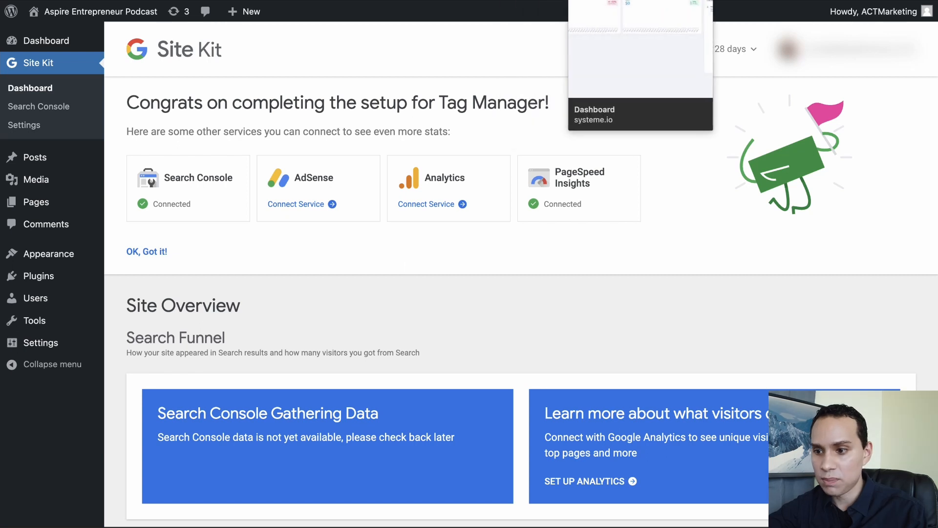
Reach the Sales funnel settings in the Systeme.io account settings.
{"action": "left_click", "coordinate": [639, 115]}
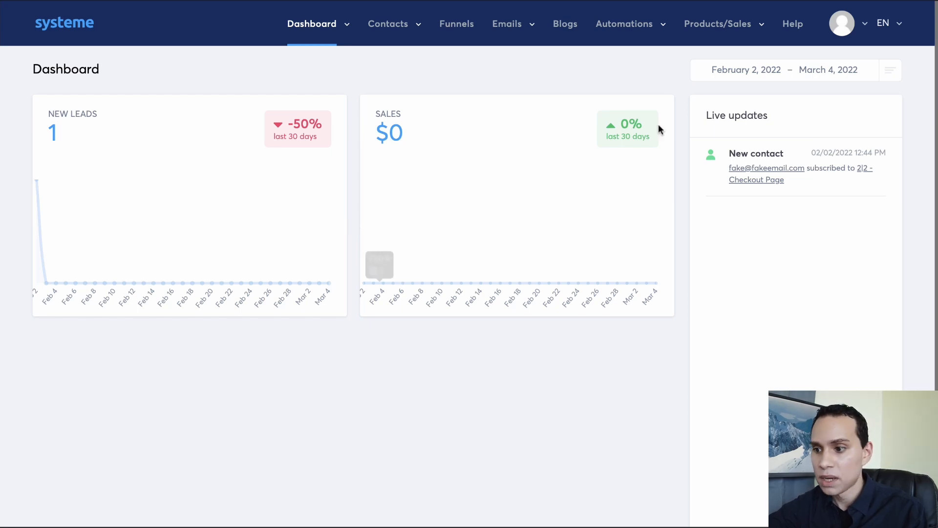
{"action": "left_click", "coordinate": [841, 23]}
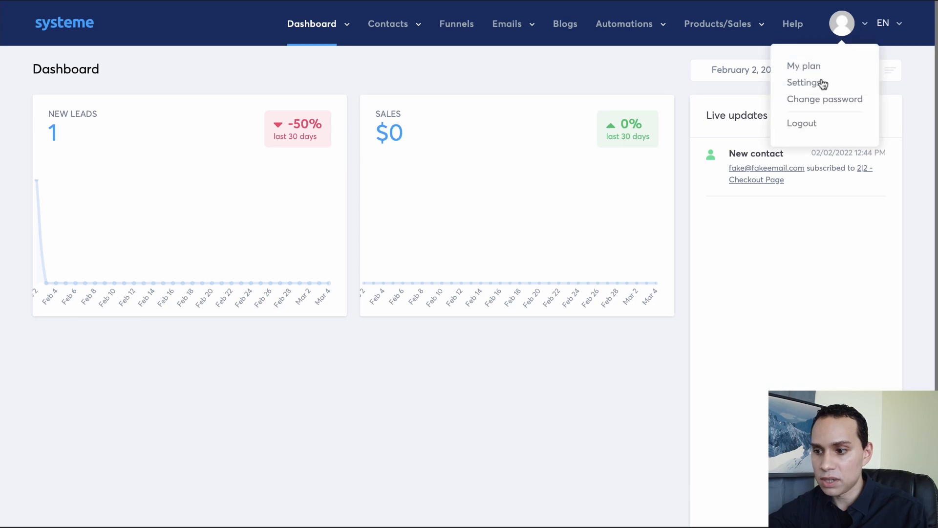
{"action": "left_click", "coordinate": [801, 82]}
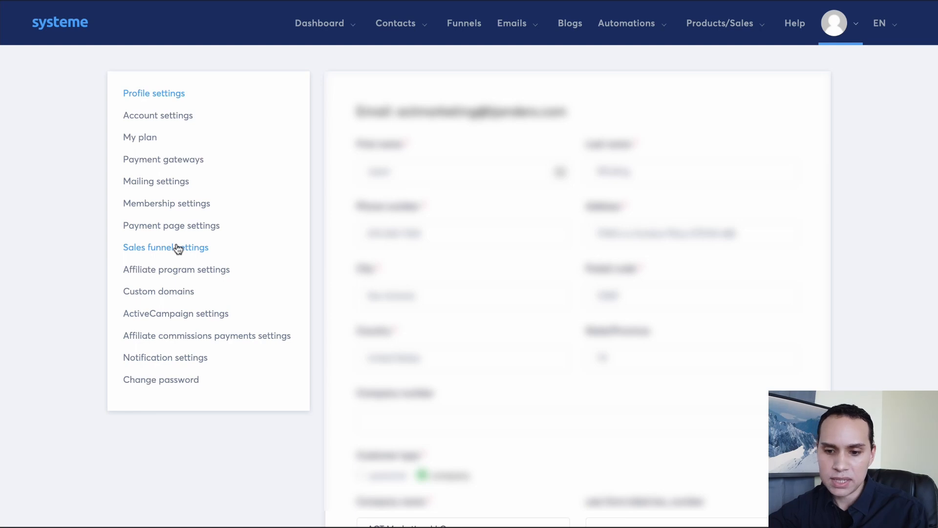
{"action": "left_click", "coordinate": [167, 247]}
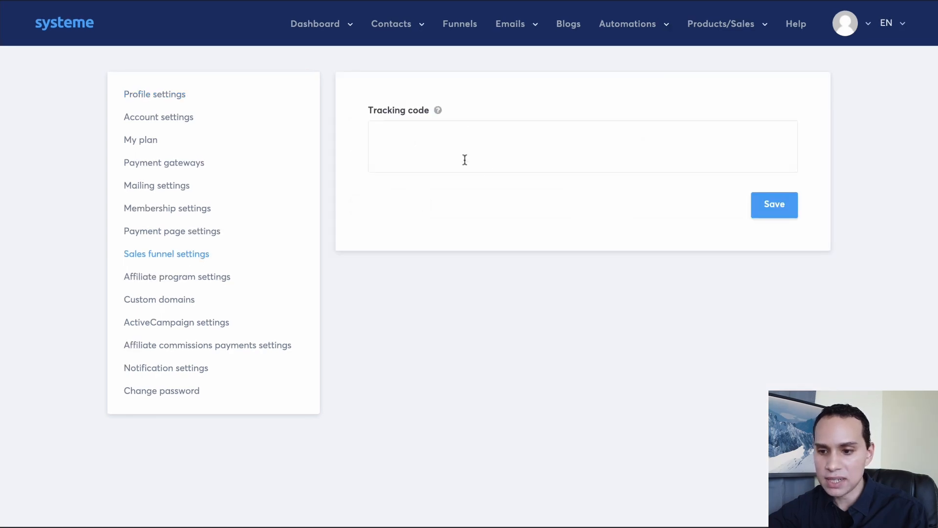
Paste the GTM head snippet into the Tracking code field and save it.
{"action": "left_click", "coordinate": [521, 146]}
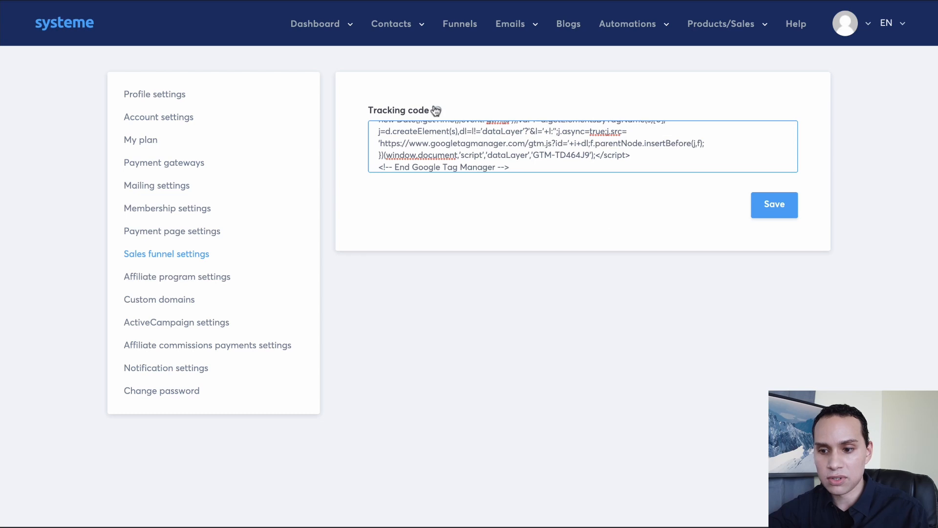
{"action": "mouse_move", "coordinate": [437, 110]}
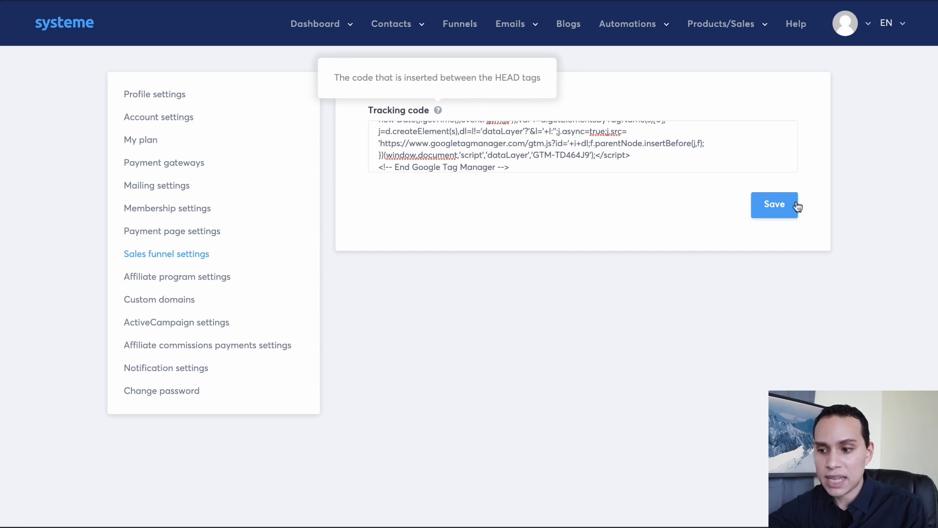
{"action": "left_click", "coordinate": [774, 204]}
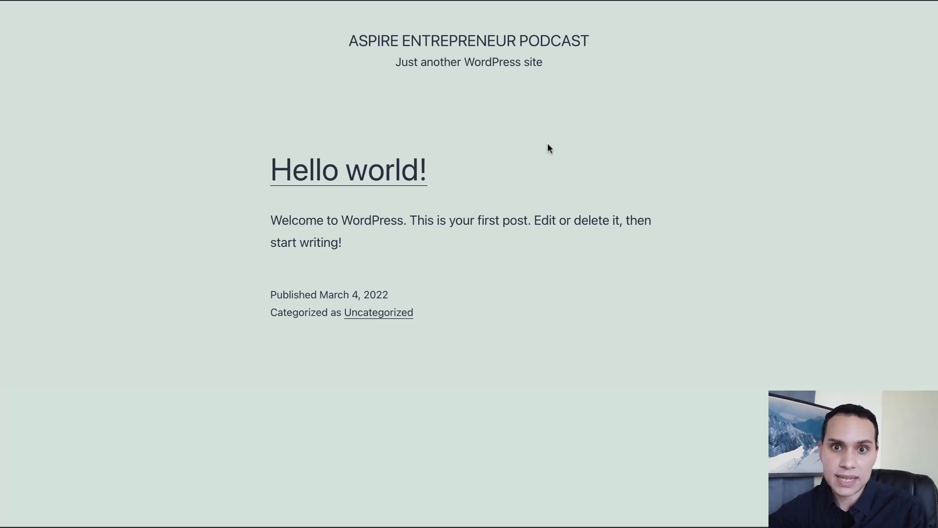
{"action": "mouse_move", "coordinate": [478, 135]}
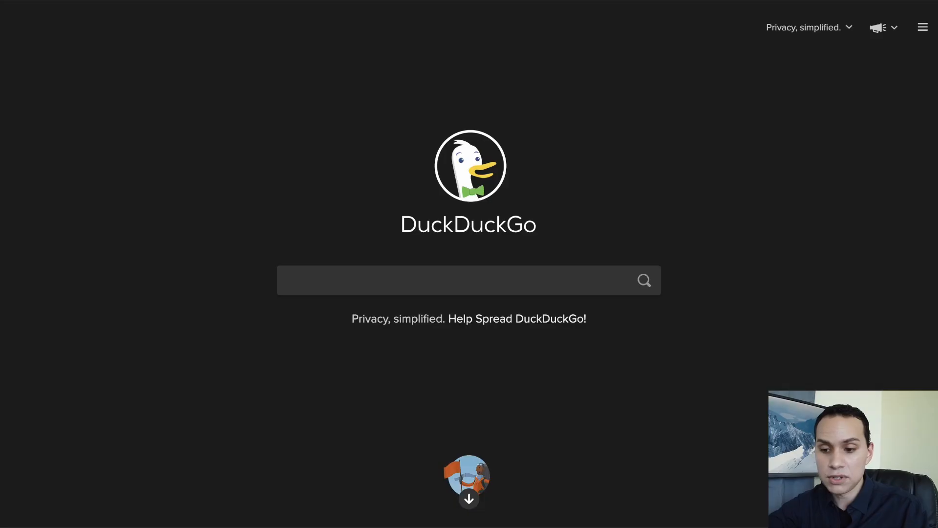
Search DuckDuckGo for 'Google Tag Assistant Chrome Extension' and reach its store page.
{"action": "type", "text": "Google Tag Assistant Chrome Extension"}
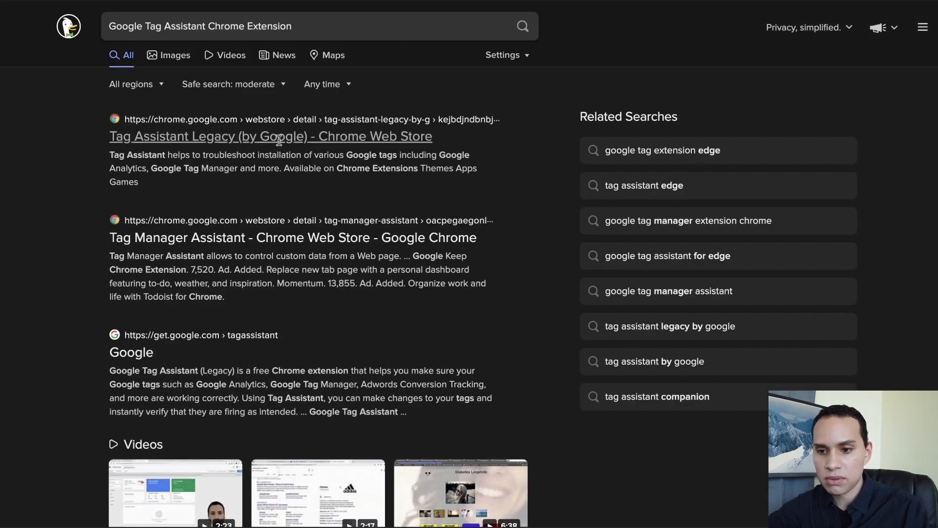
{"action": "left_click", "coordinate": [270, 135]}
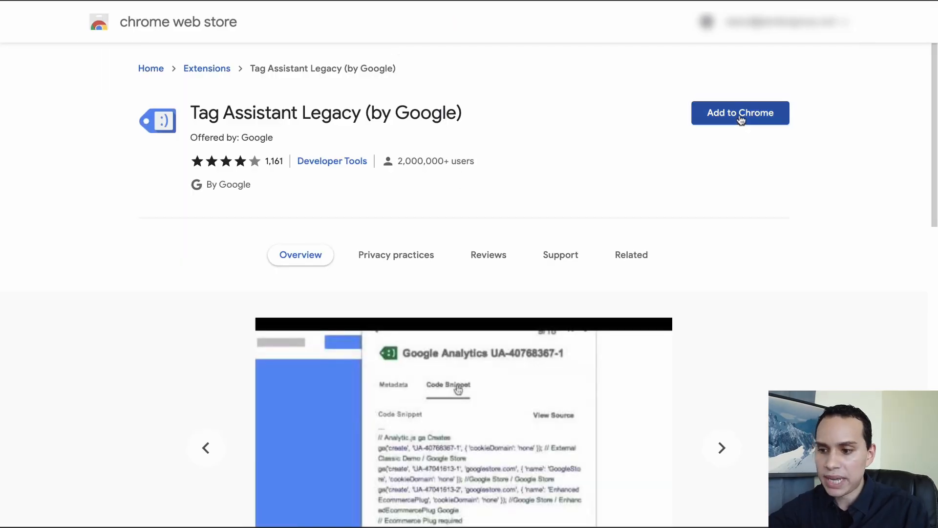
Add Tag Assistant Legacy to Chrome and finish its welcome setup.
{"action": "left_click", "coordinate": [739, 113]}
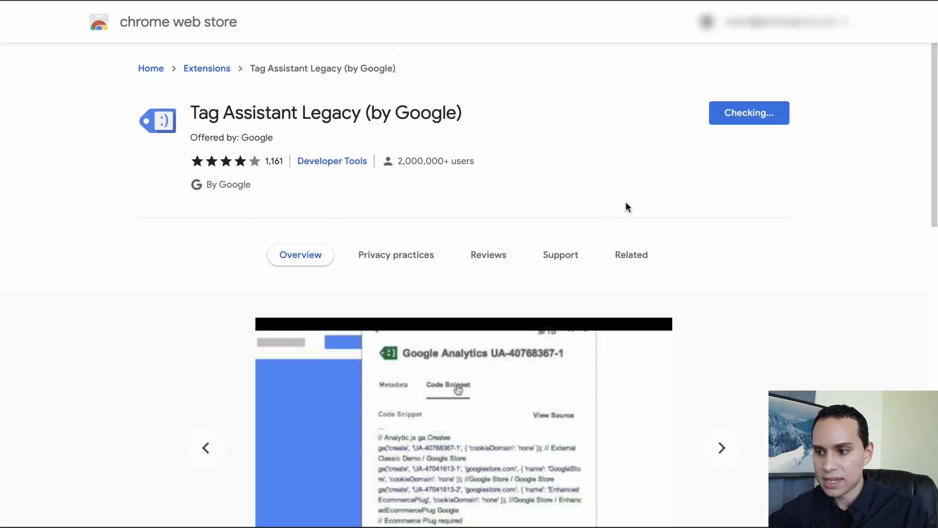
{"action": "left_click", "coordinate": [630, 254]}
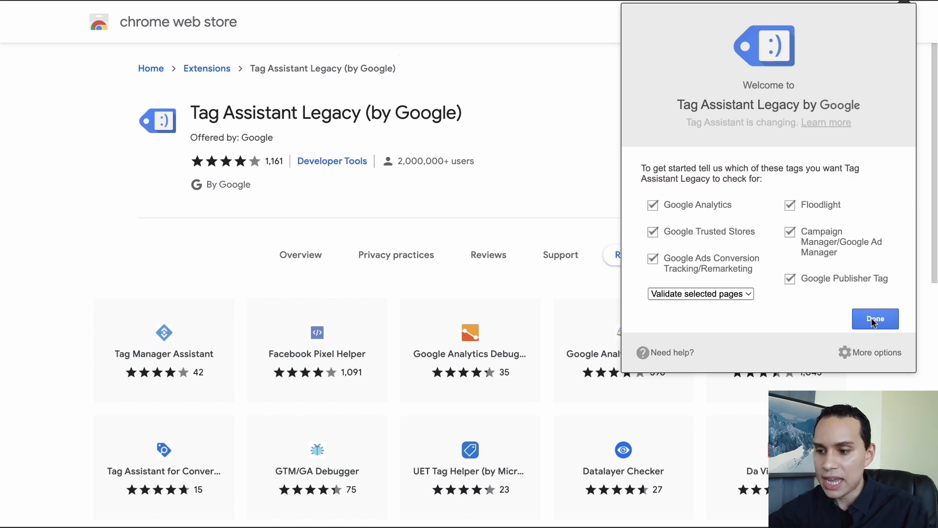
{"action": "mouse_move", "coordinate": [878, 317]}
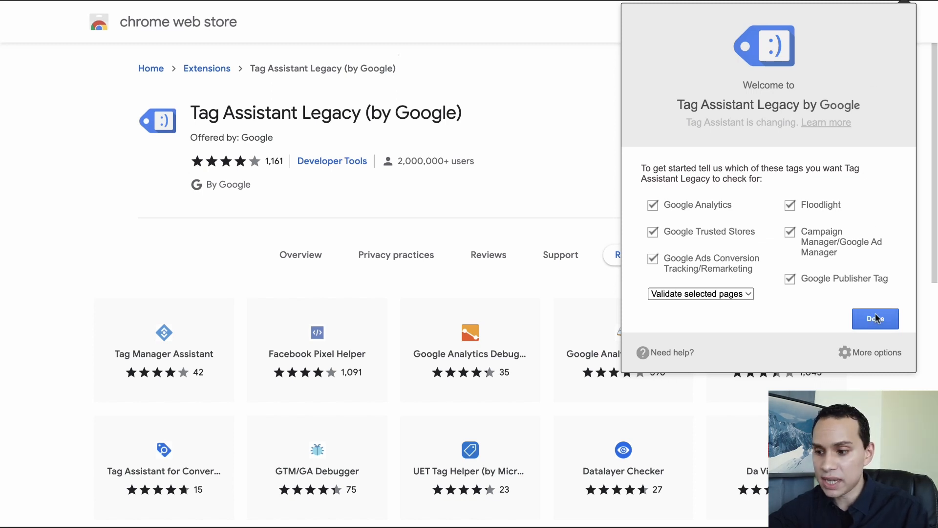
{"action": "left_click", "coordinate": [873, 318]}
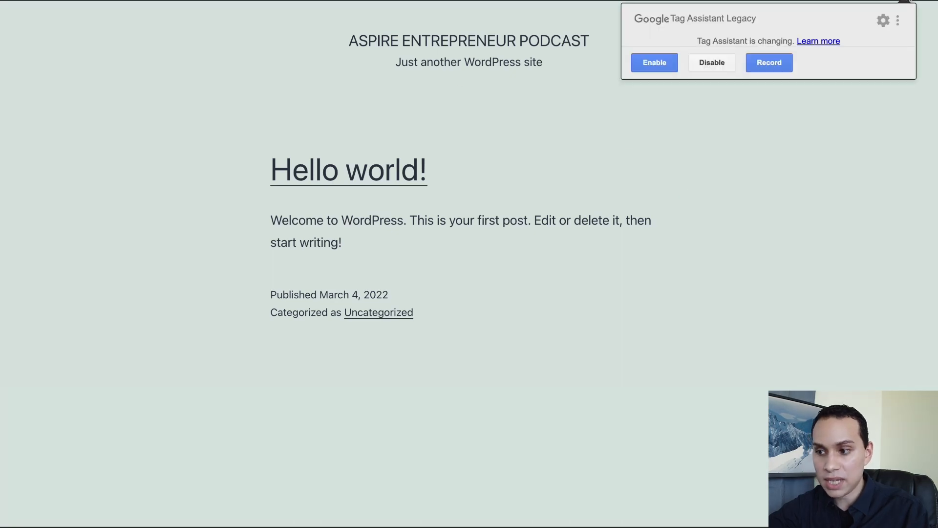
Enable Tag Assistant on the podcast homepage and see GTM-TD464J9 detected after reload.
{"action": "left_click", "coordinate": [654, 62]}
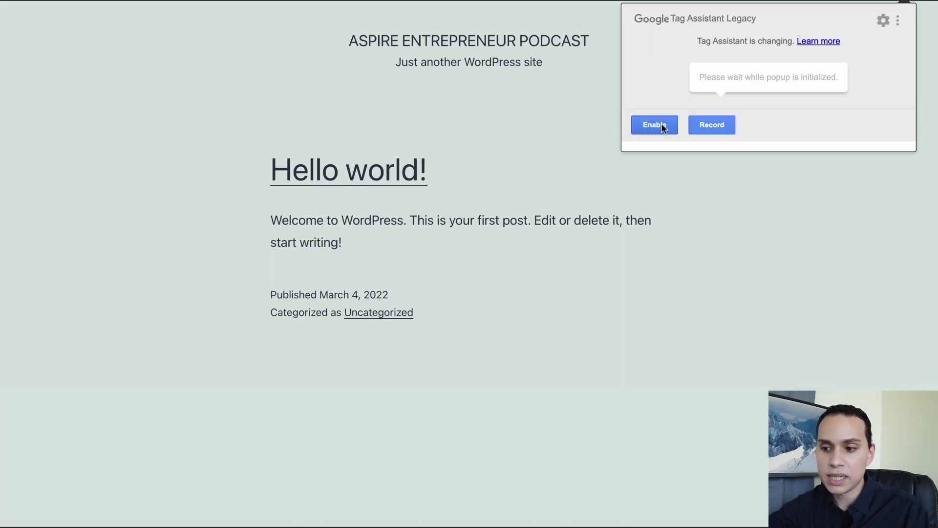
{"action": "left_click", "coordinate": [654, 124]}
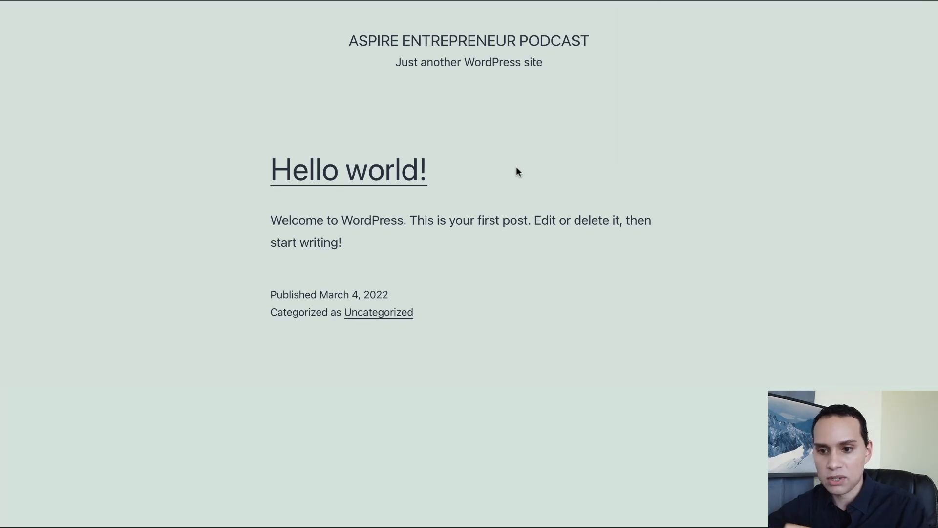
{"action": "mouse_move", "coordinate": [617, 153]}
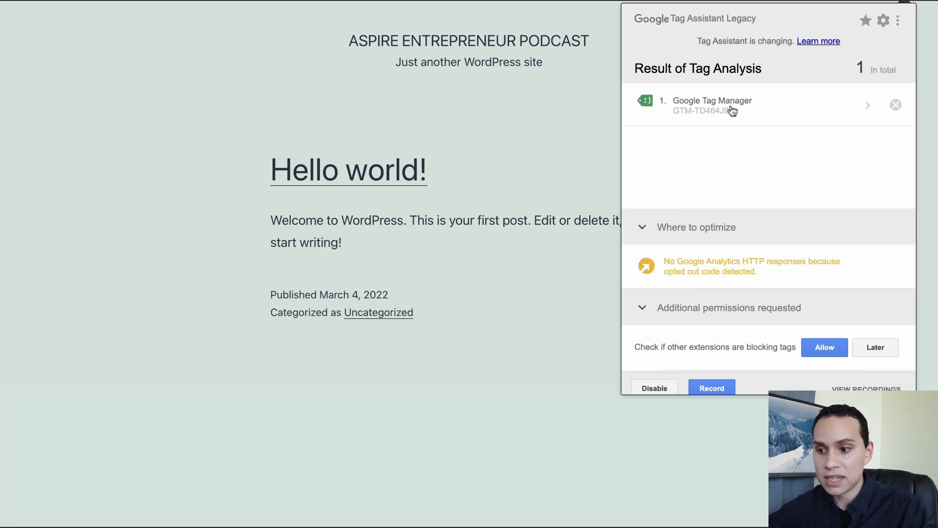
{"action": "mouse_move", "coordinate": [865, 118]}
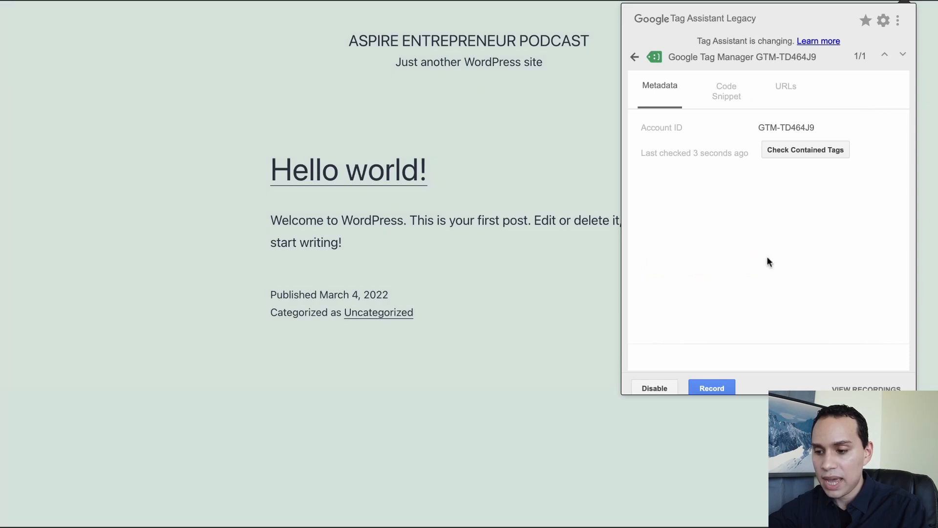
{"action": "mouse_move", "coordinate": [746, 341]}
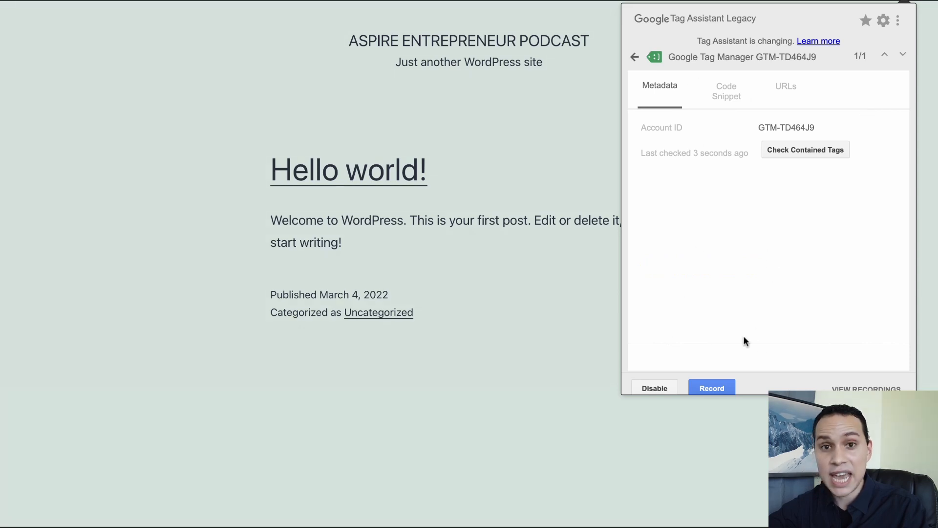
{"action": "mouse_move", "coordinate": [798, 327]}
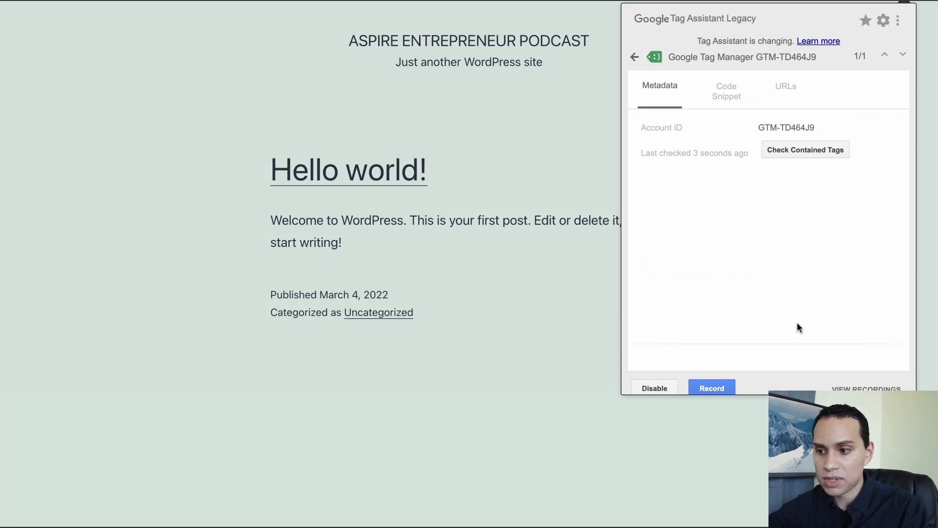
{"action": "left_click", "coordinate": [805, 149]}
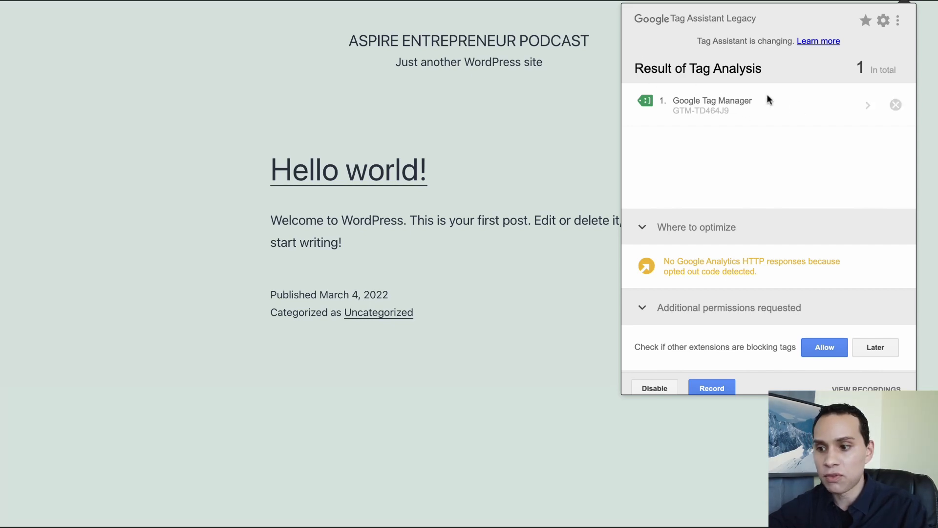
{"action": "mouse_move", "coordinate": [769, 124]}
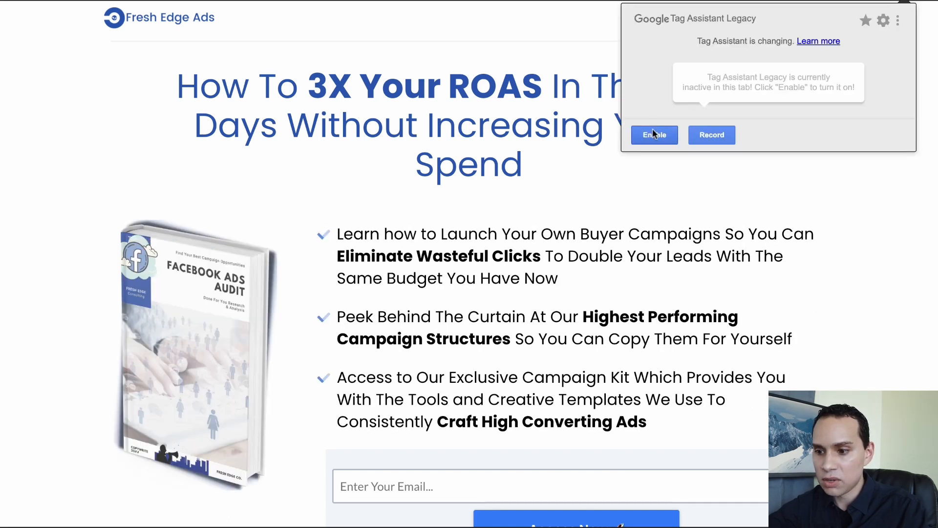
Enable Tag Assistant on the Fresh Edge Ads funnel page and view the detected GTM-TD464J9 container.
{"action": "left_click", "coordinate": [654, 135]}
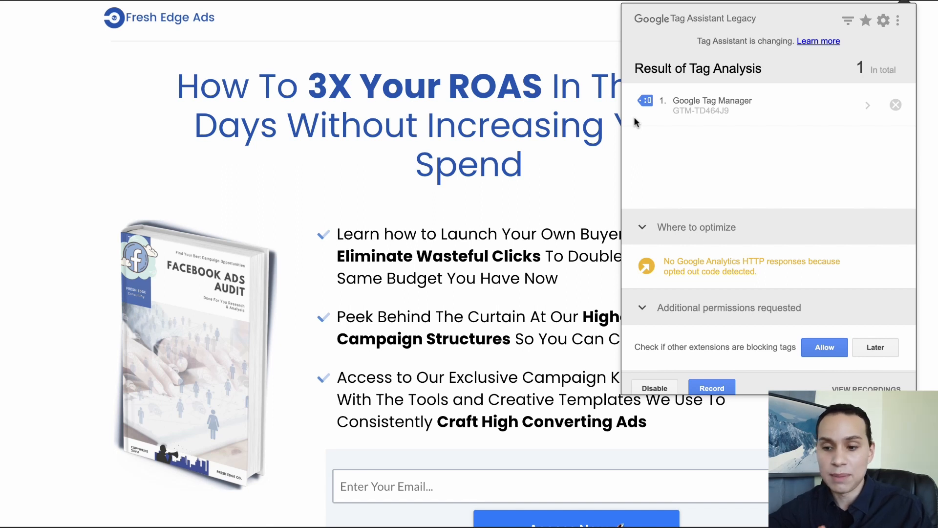
{"action": "mouse_move", "coordinate": [642, 122]}
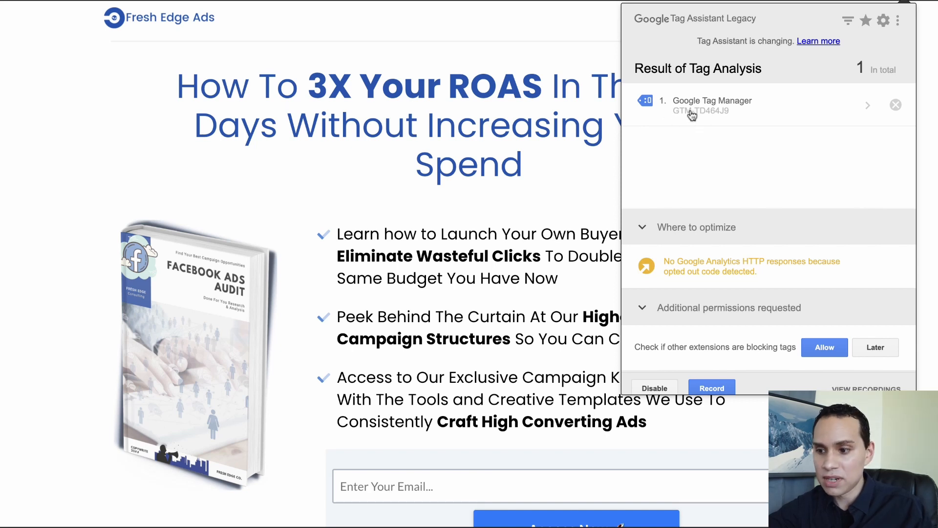
{"action": "left_click", "coordinate": [712, 104]}
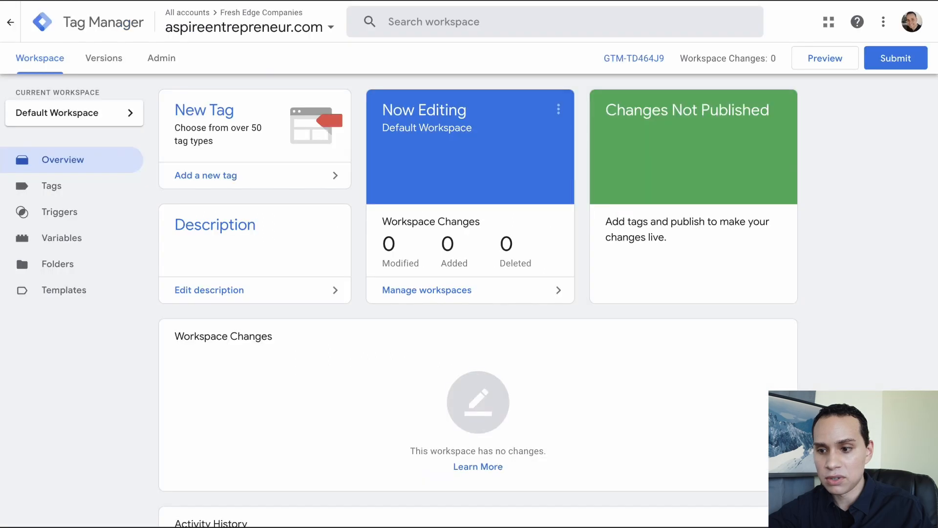
{"action": "mouse_move", "coordinate": [646, 65]}
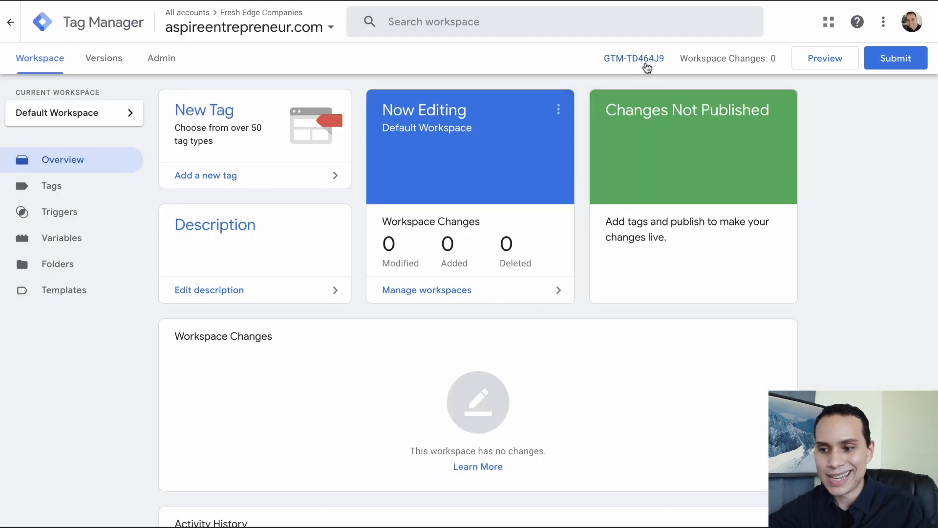